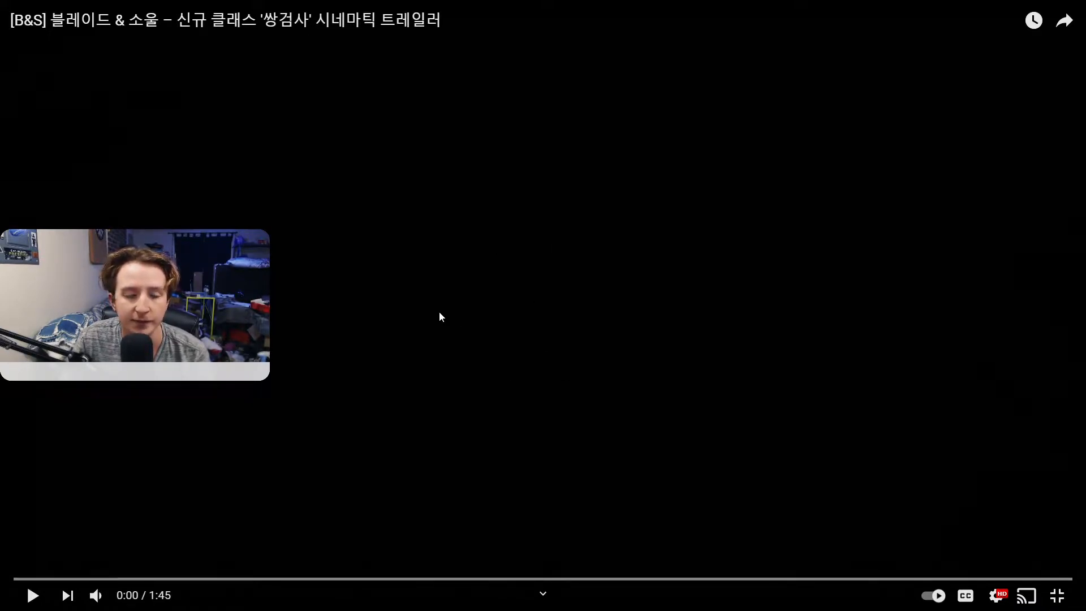
- Play the Dual Blader trailer from 0:00 through to the closing Blade & Soul logo near 1:42
{"action": "left_click", "coordinate": [31, 595]}
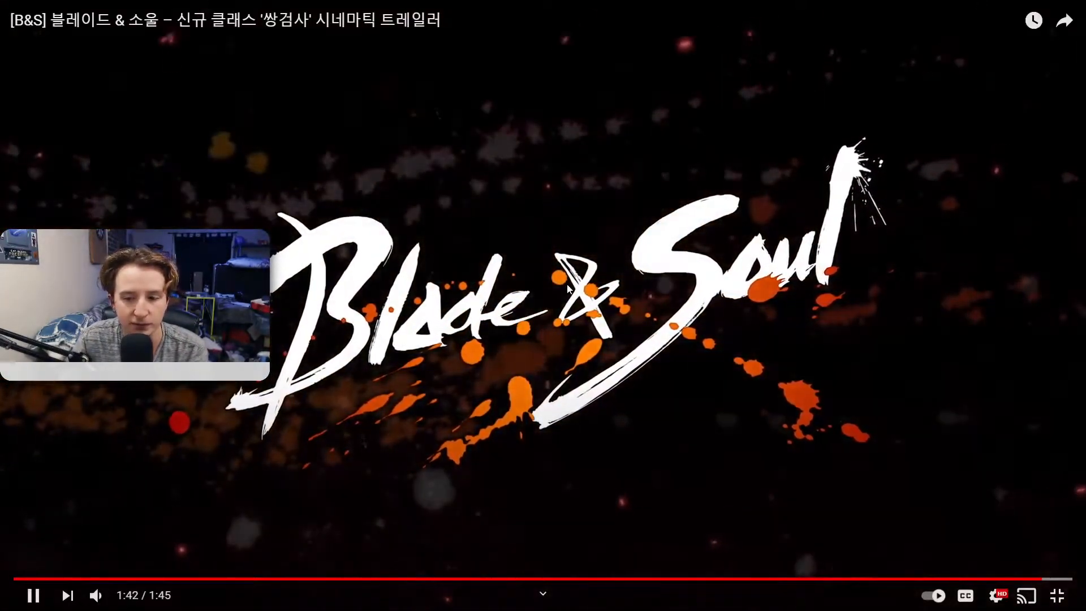
- Pause the trailer at 1:43 on the closing Blade & Soul logo
{"action": "left_click", "coordinate": [32, 595]}
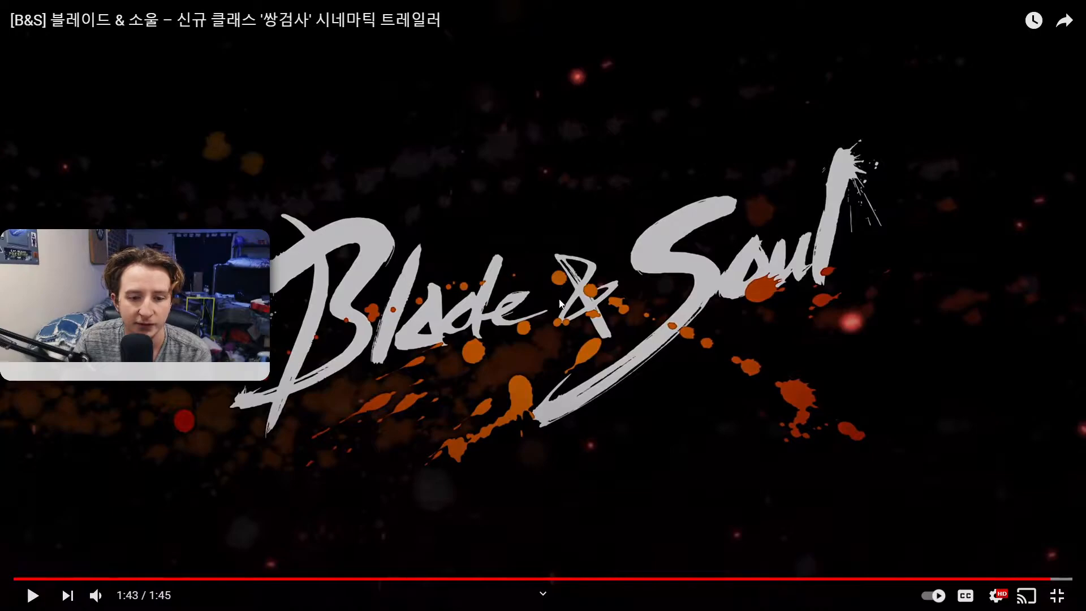
{"action": "mouse_move", "coordinate": [468, 575]}
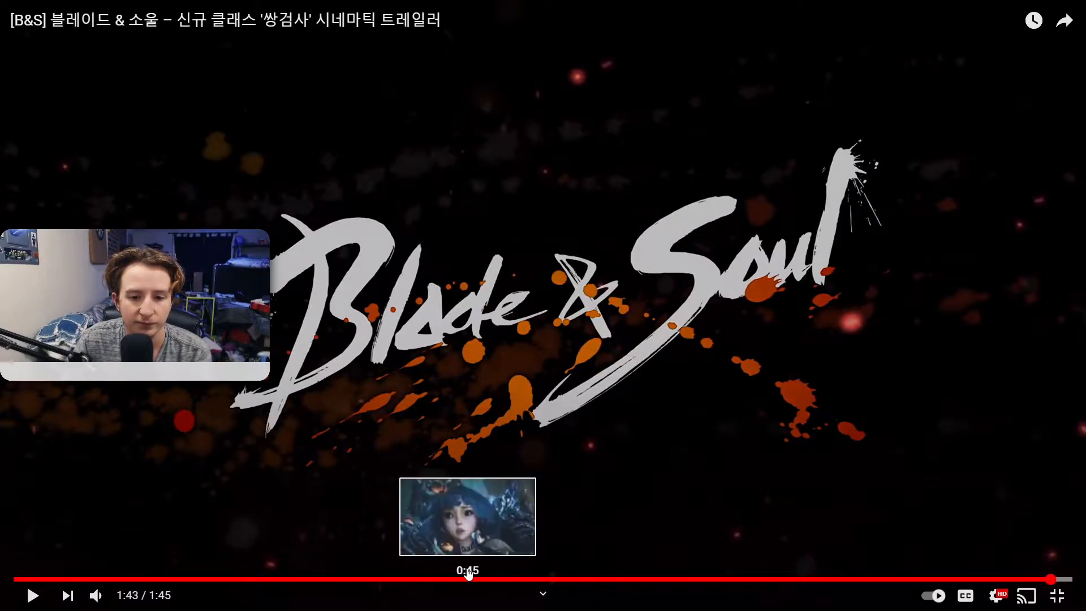
{"action": "mouse_move", "coordinate": [542, 576]}
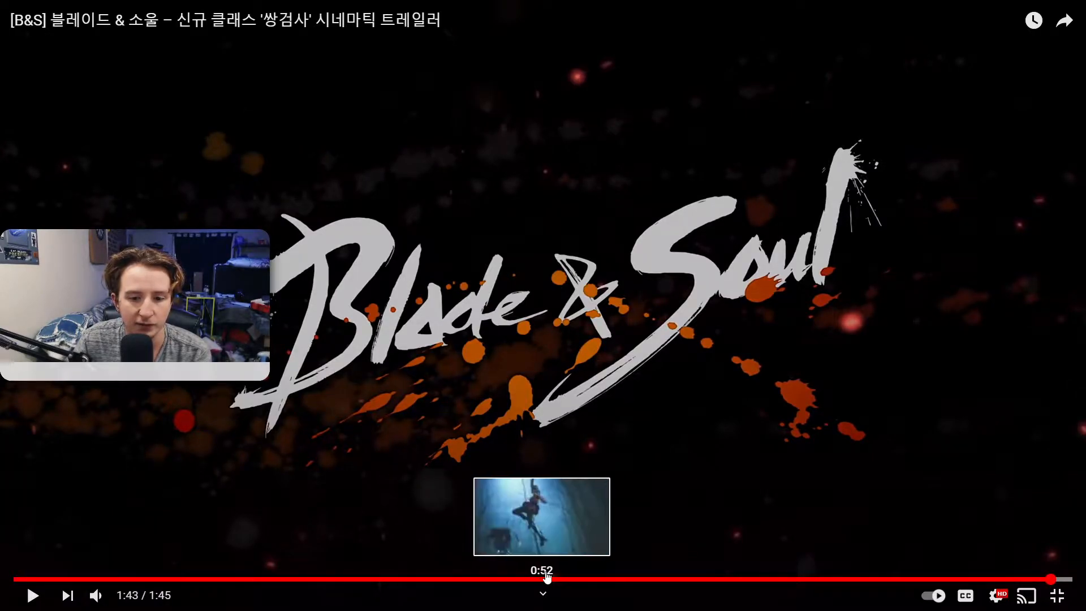
{"action": "mouse_move", "coordinate": [567, 579]}
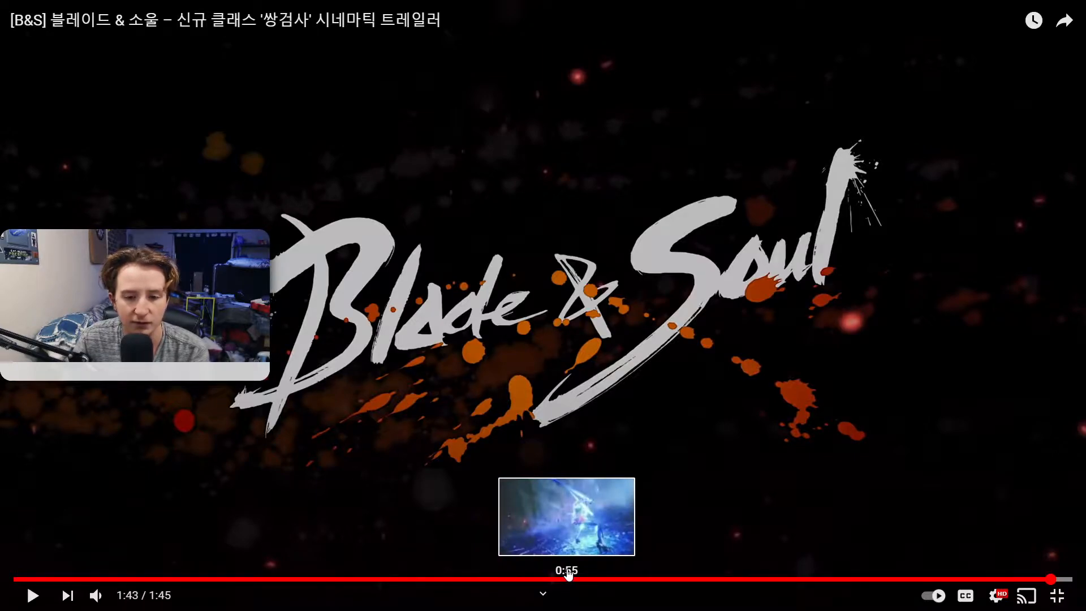
{"action": "mouse_move", "coordinate": [489, 587]}
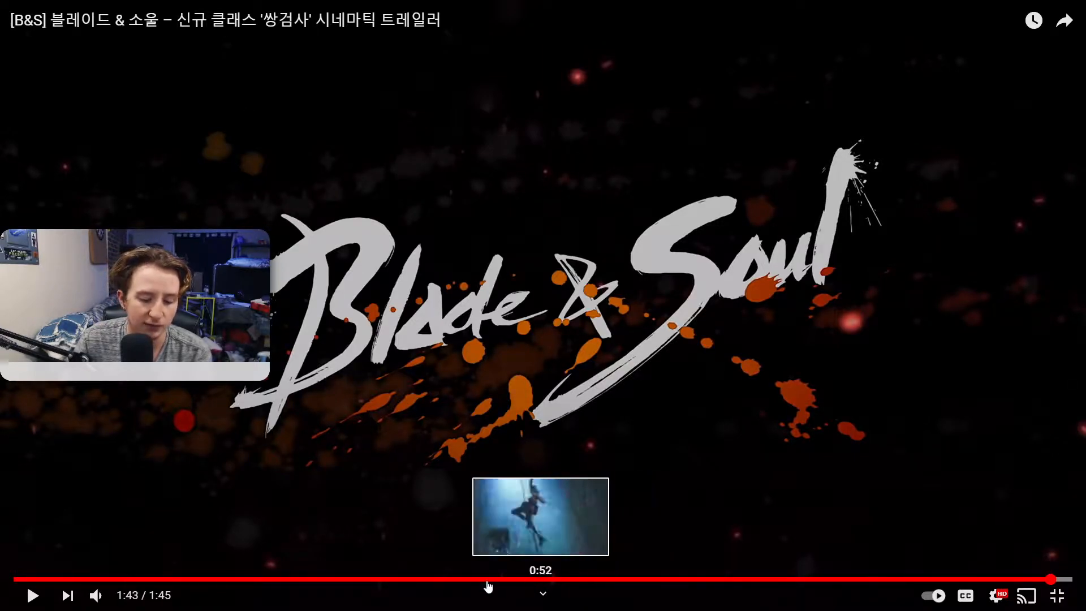
{"action": "mouse_move", "coordinate": [302, 581]}
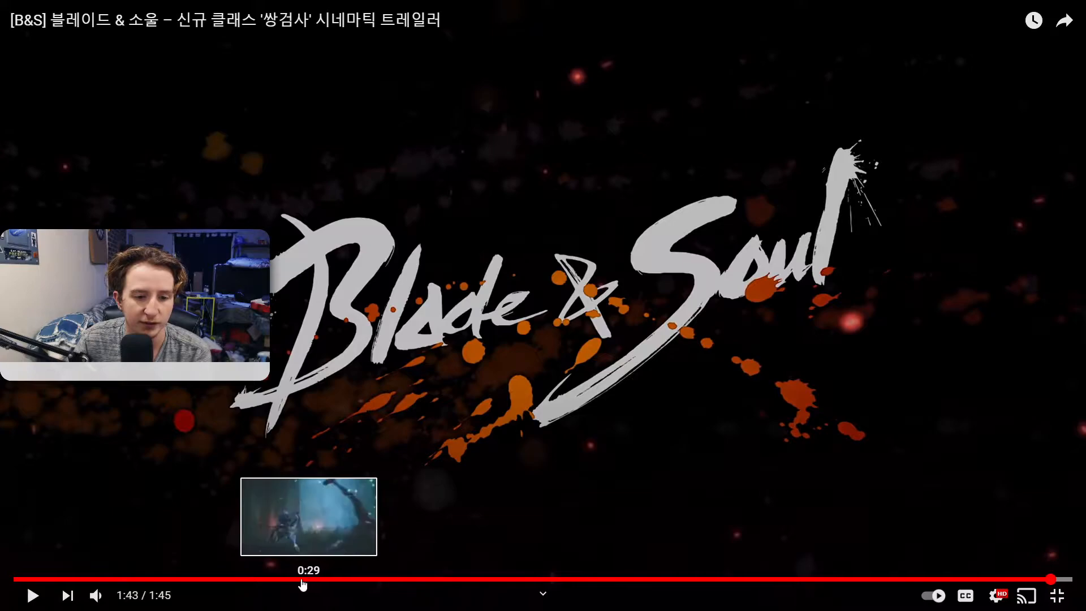
{"action": "mouse_move", "coordinate": [248, 578]}
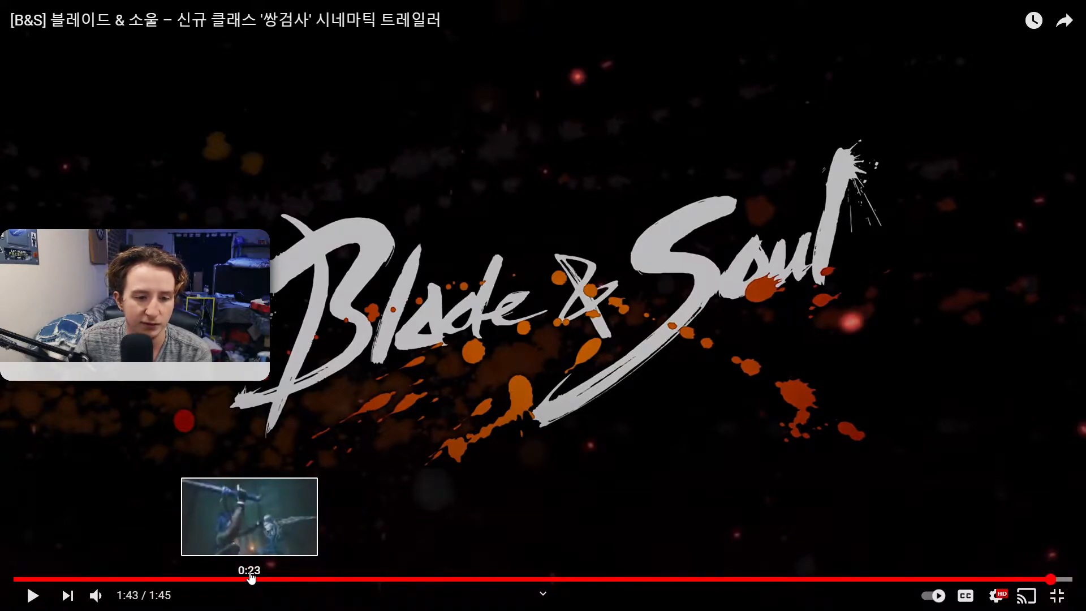
{"action": "mouse_move", "coordinate": [636, 579]}
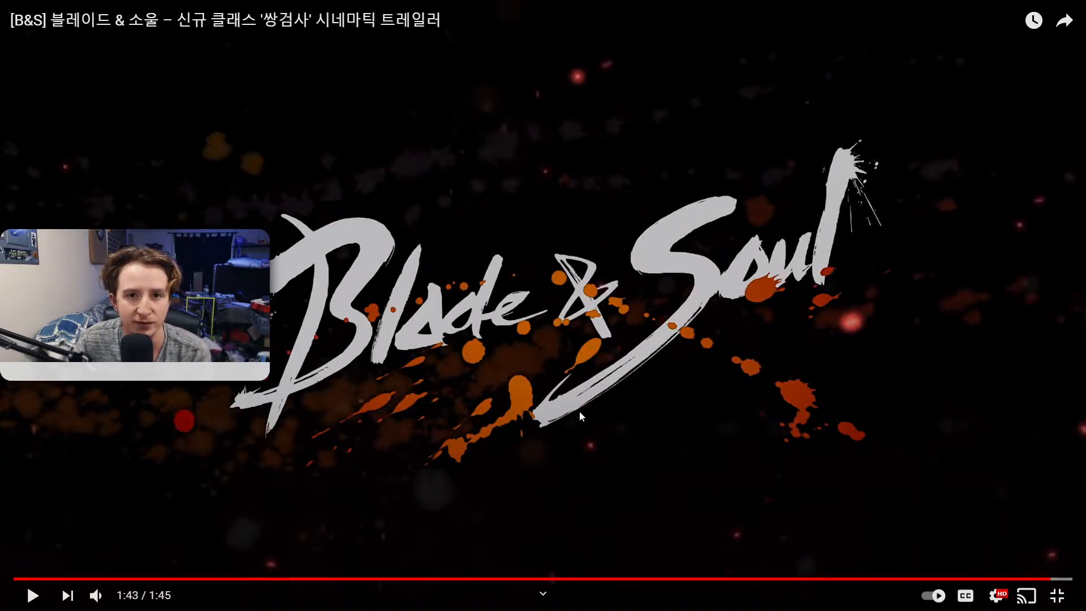
{"action": "mouse_move", "coordinate": [1059, 595]}
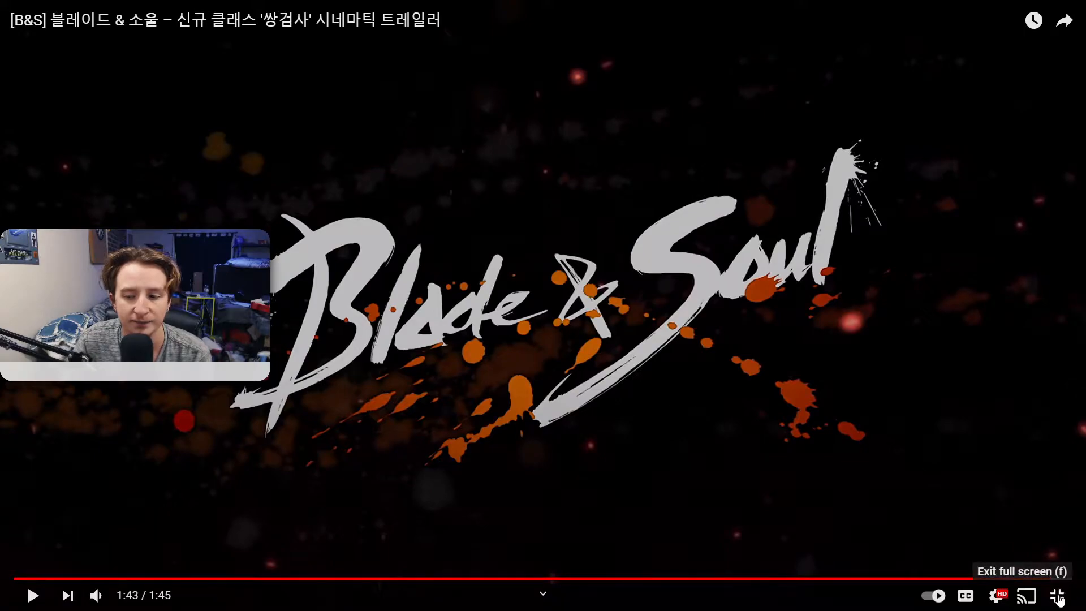
- Return to the r/bladeandsoul thread and read the comment about one ranged and one melee spec
{"action": "left_click", "coordinate": [1058, 595]}
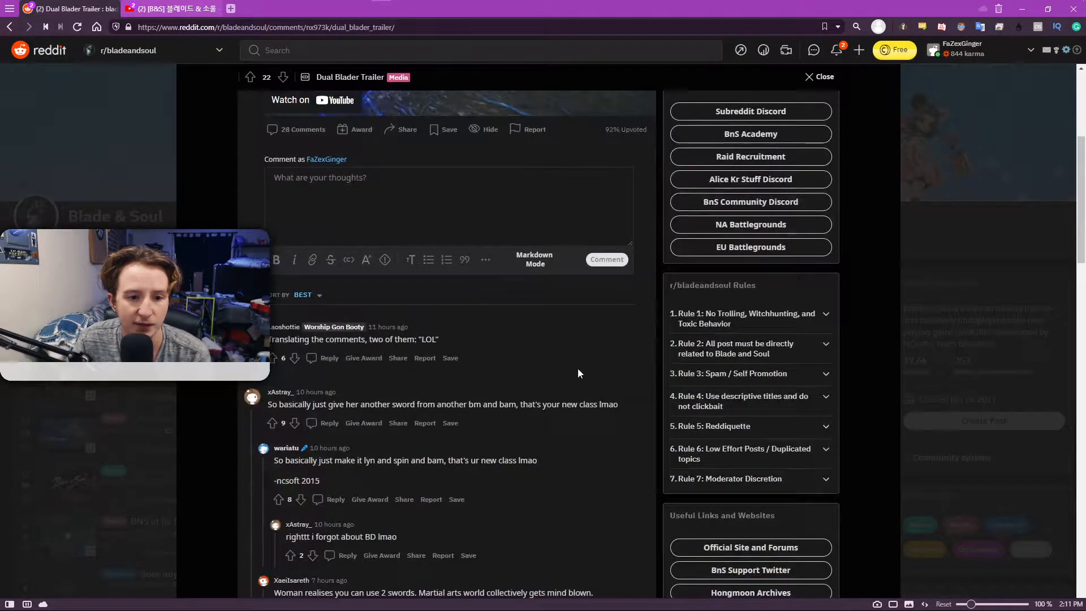
{"action": "scroll", "scroll_direction": "down", "scroll_amount": 3}
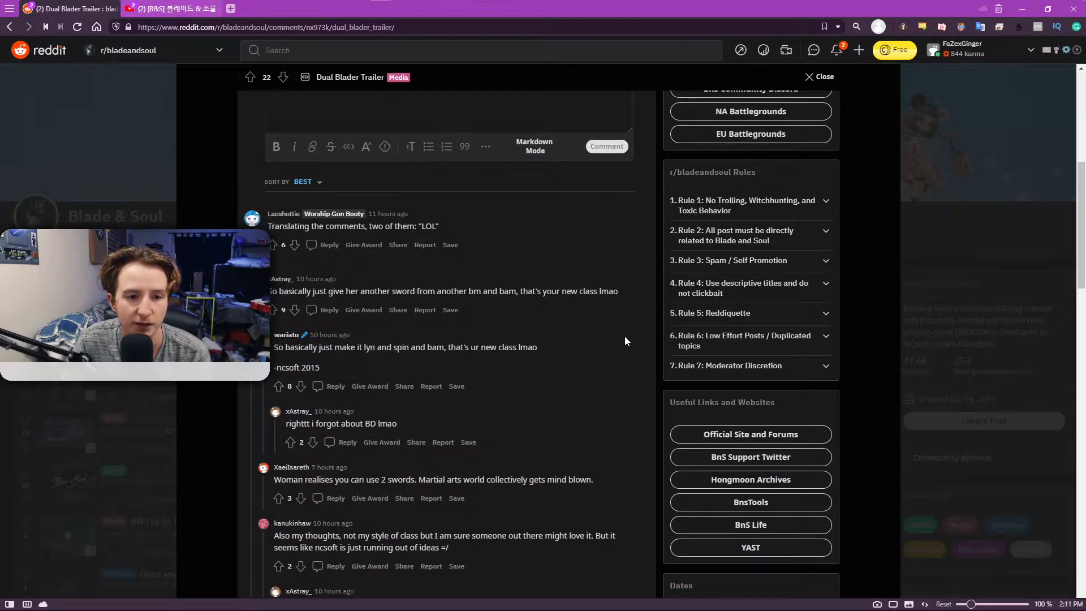
{"action": "scroll", "scroll_direction": "down", "scroll_amount": 3}
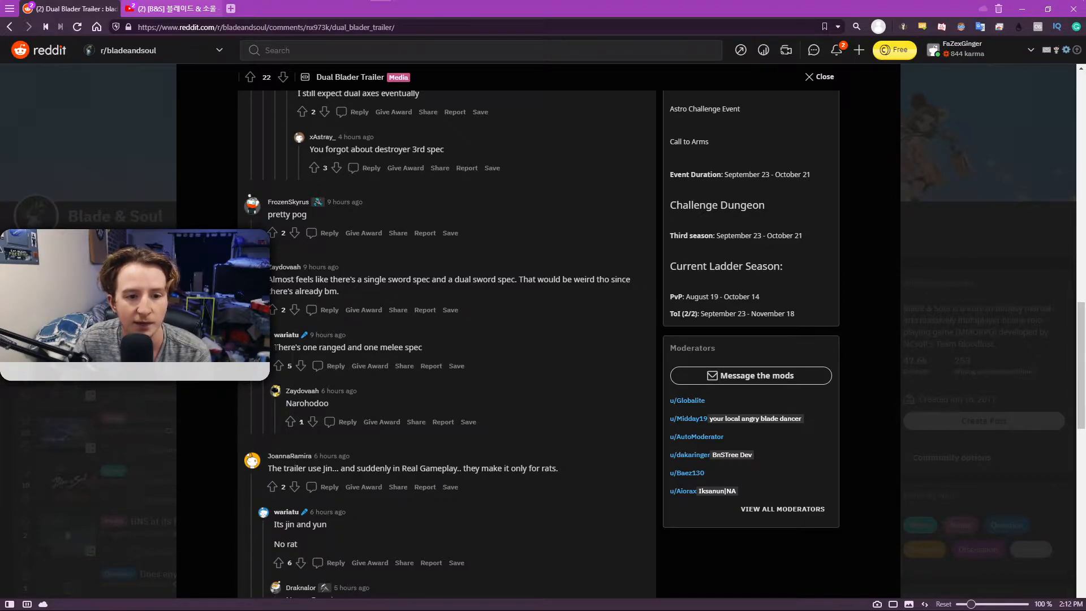
{"action": "triple_click", "coordinate": [346, 347]}
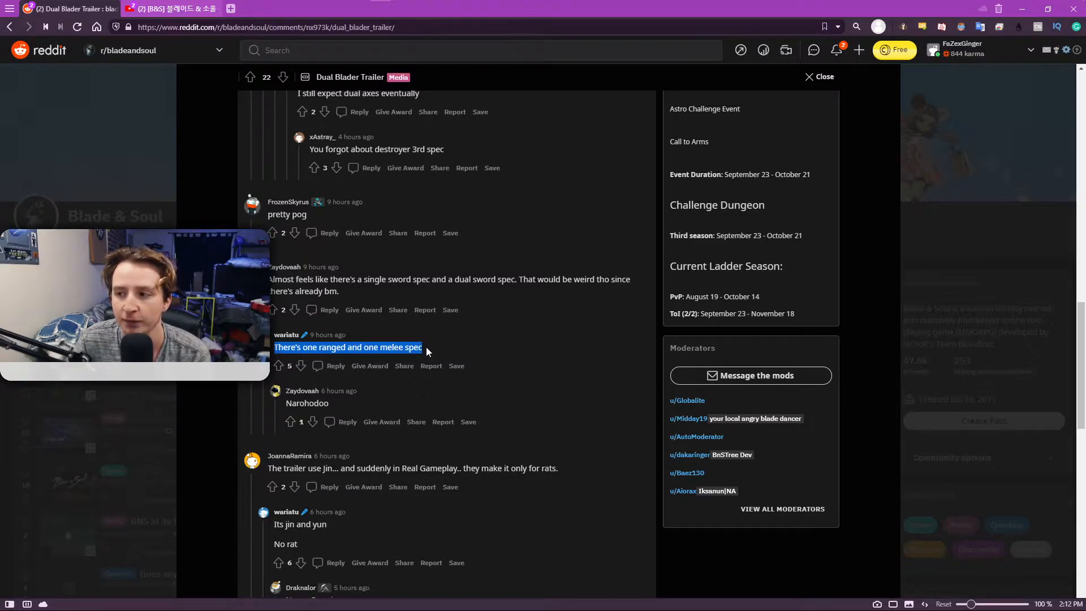
{"action": "mouse_move", "coordinate": [519, 359]}
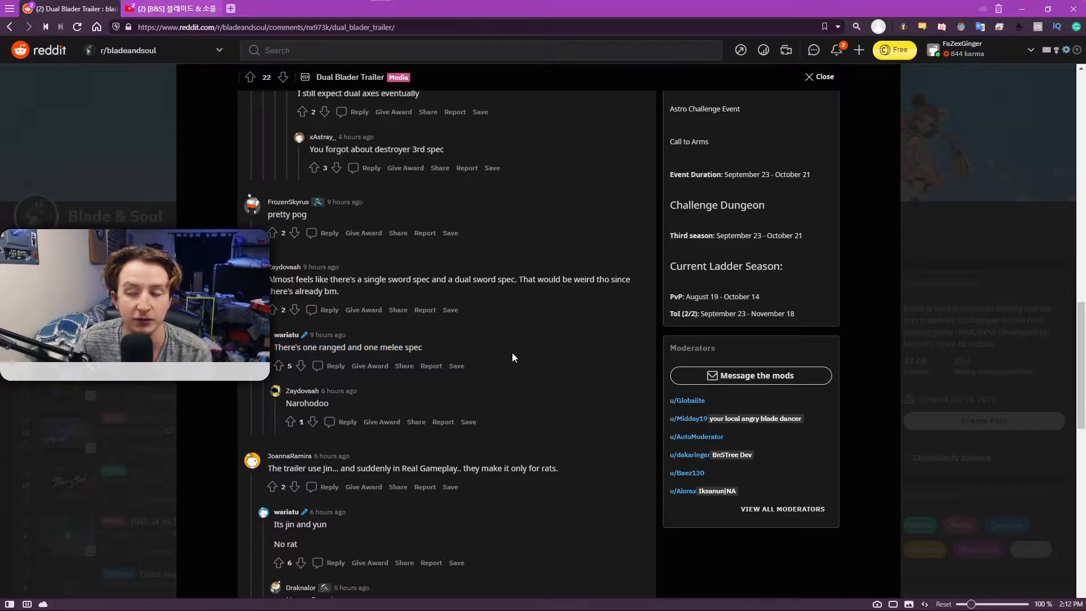
{"action": "mouse_move", "coordinate": [330, 326]}
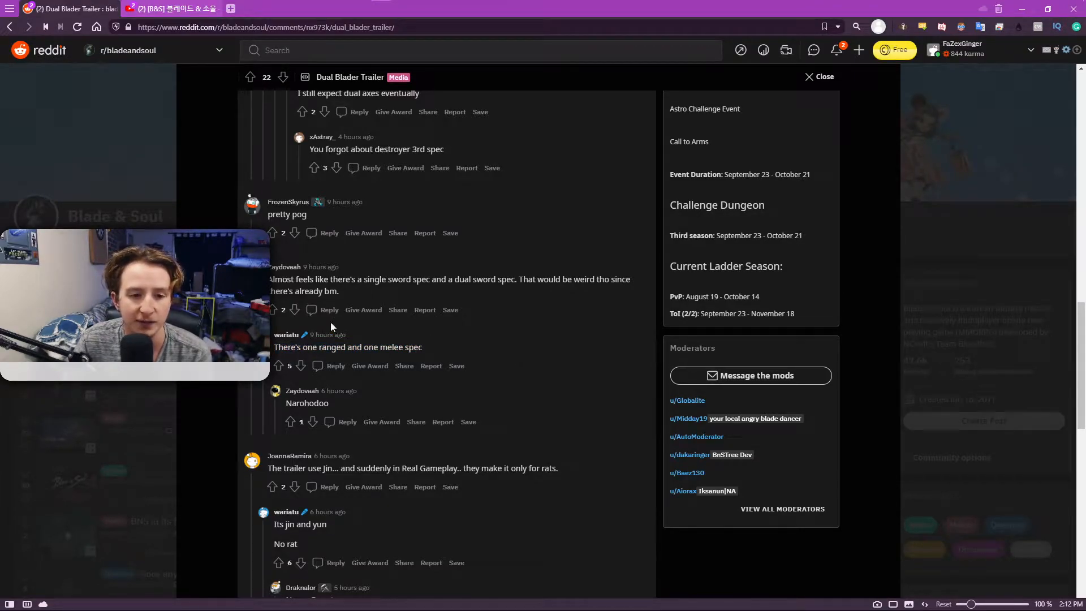
{"action": "mouse_move", "coordinate": [301, 393]}
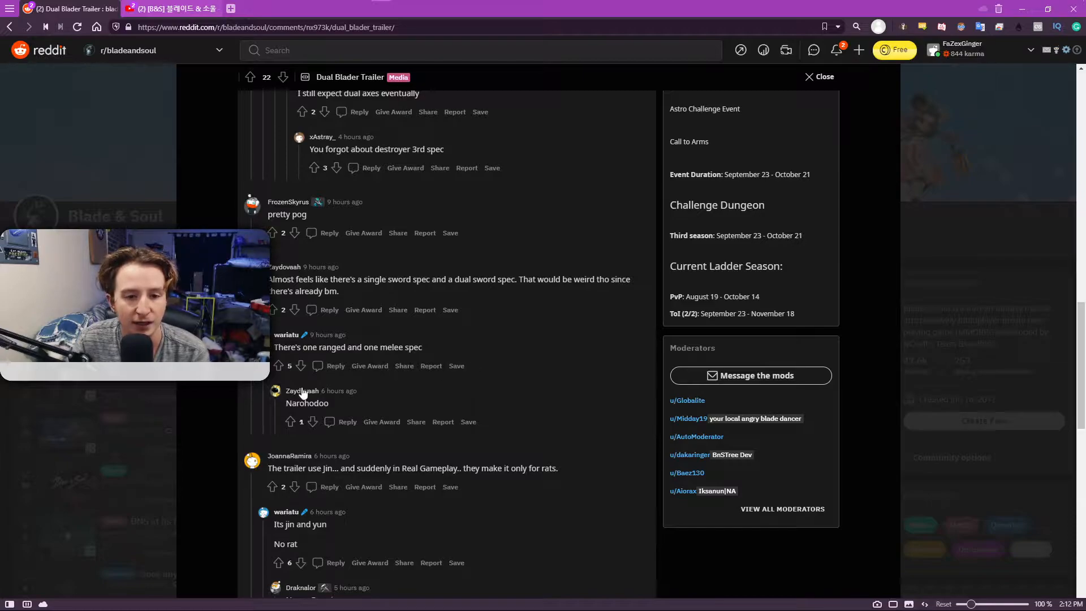
{"action": "mouse_move", "coordinate": [435, 356]}
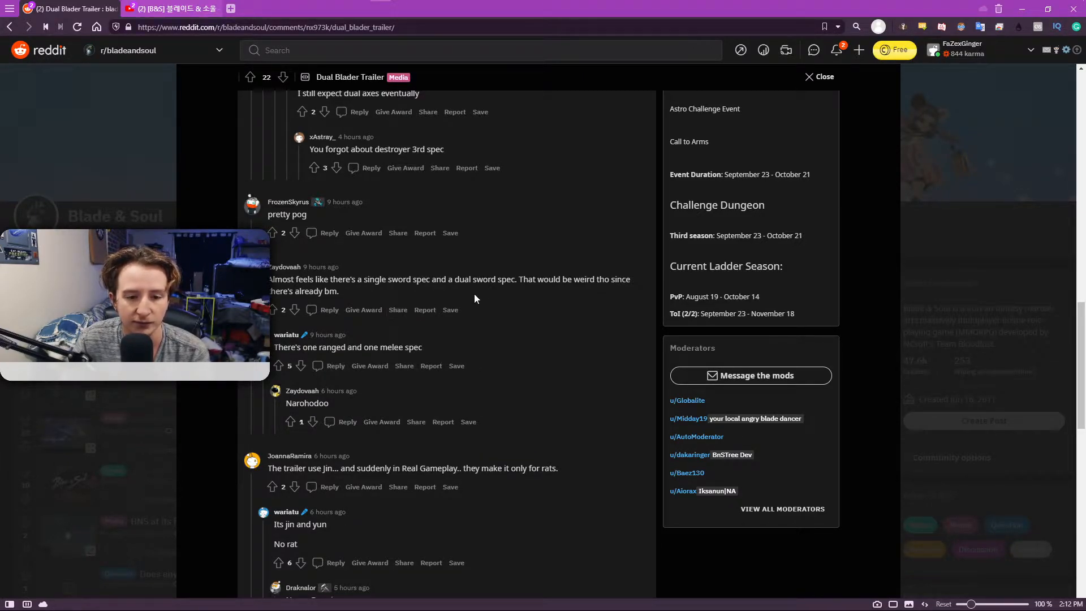
{"action": "scroll", "scroll_direction": "down", "scroll_amount": 3}
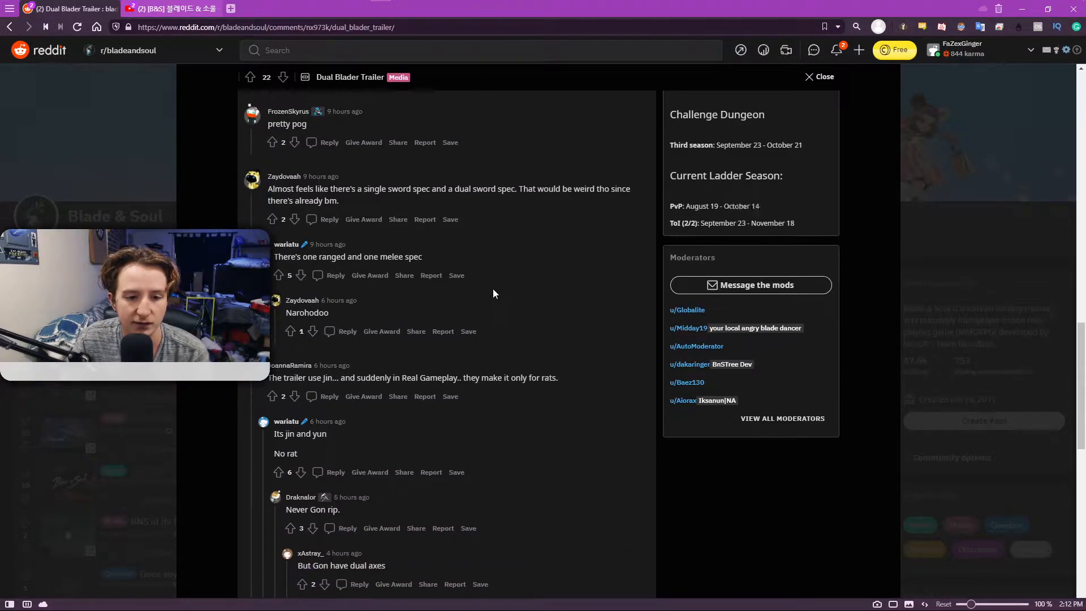
{"action": "scroll", "scroll_direction": "down", "scroll_amount": 3}
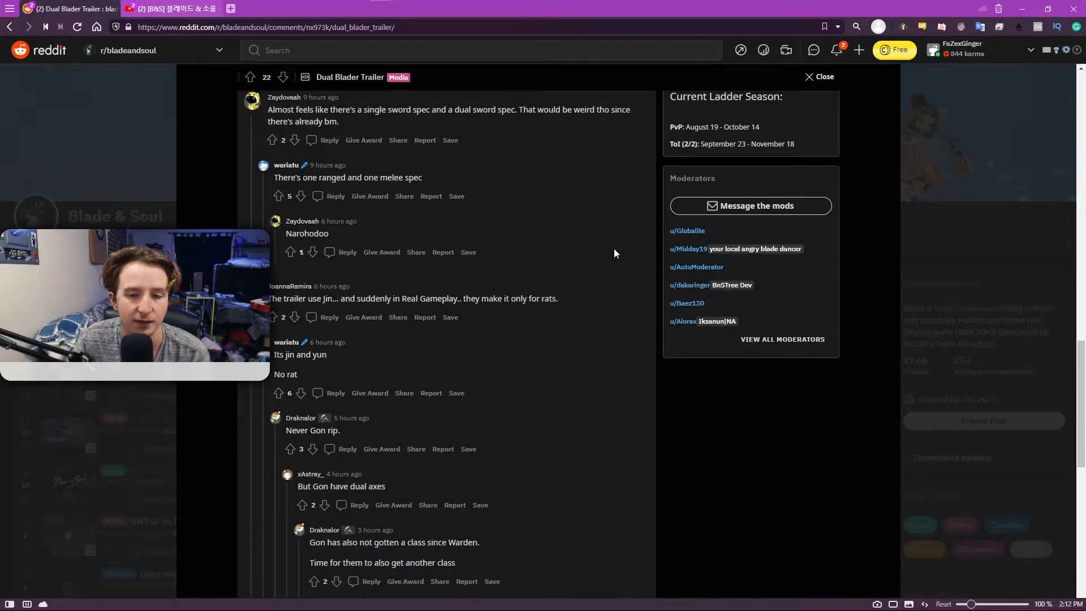
{"action": "scroll", "scroll_direction": "down", "scroll_amount": 3}
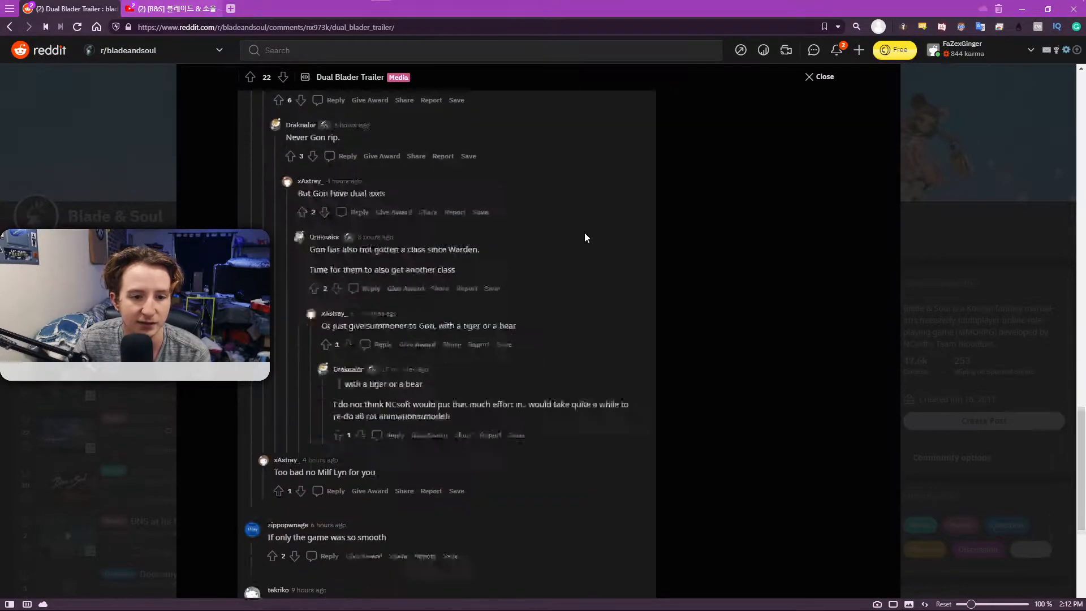
{"action": "scroll", "scroll_direction": "up", "scroll_amount": 3}
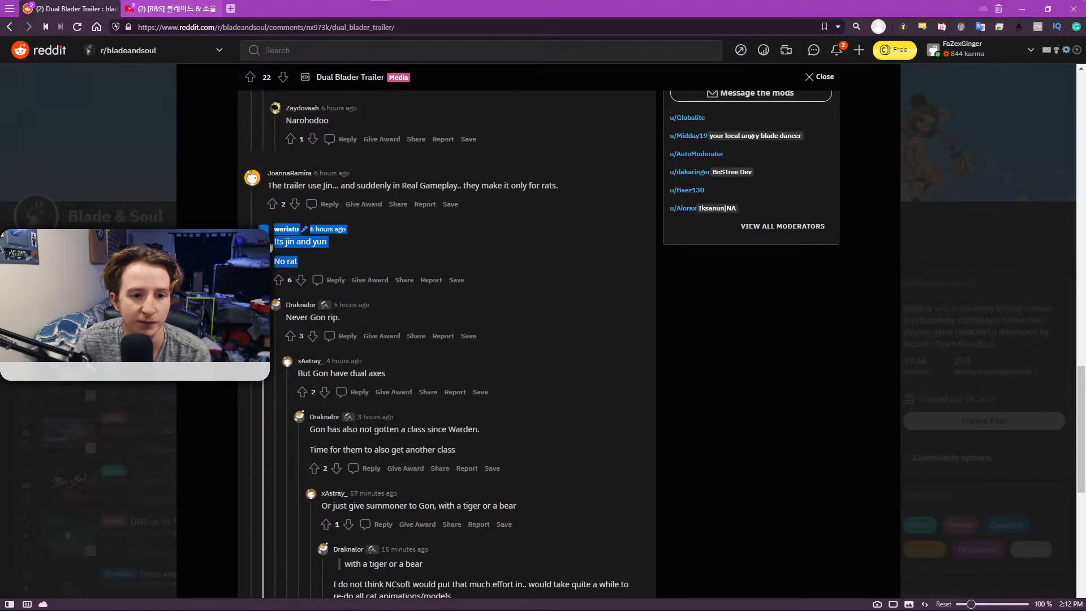
{"action": "left_click", "coordinate": [474, 243]}
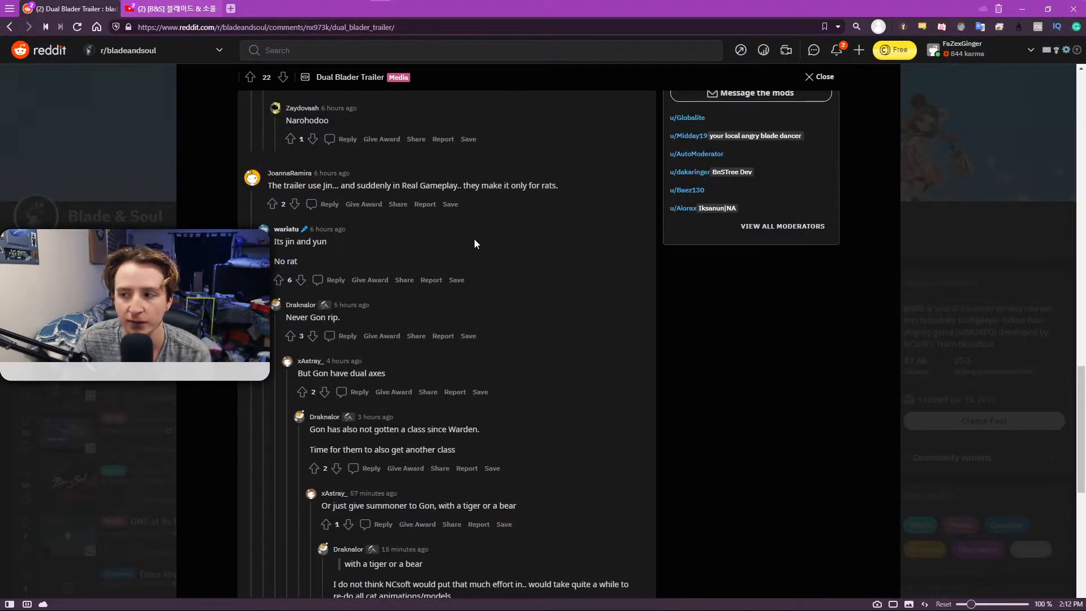
- Read further down the Dual Blader Trailer thread's middle comments
{"action": "scroll", "scroll_direction": "down", "scroll_amount": 3}
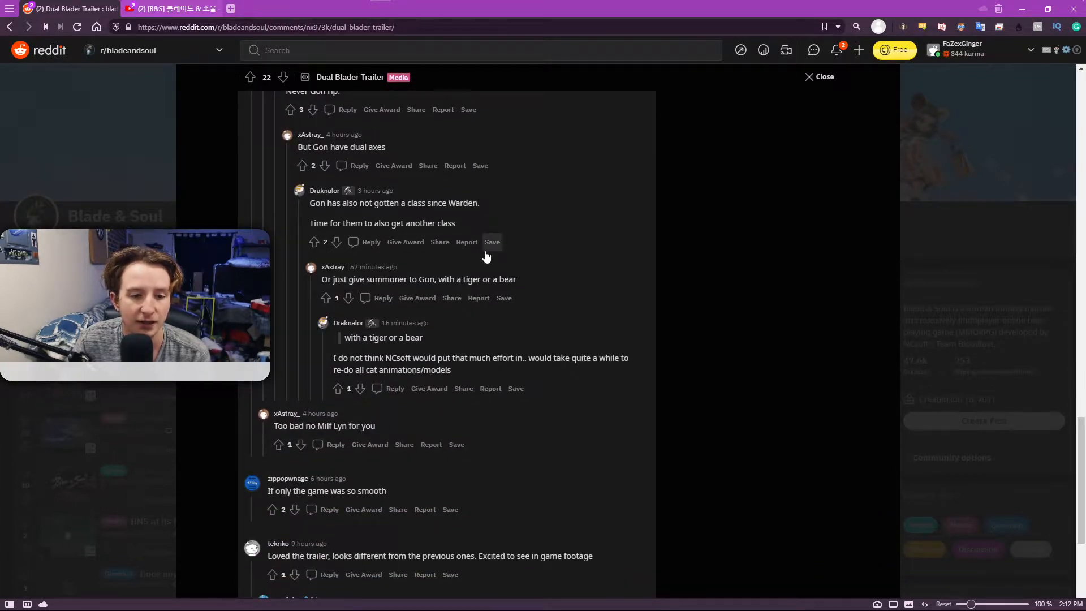
{"action": "scroll", "scroll_direction": "down", "scroll_amount": 3}
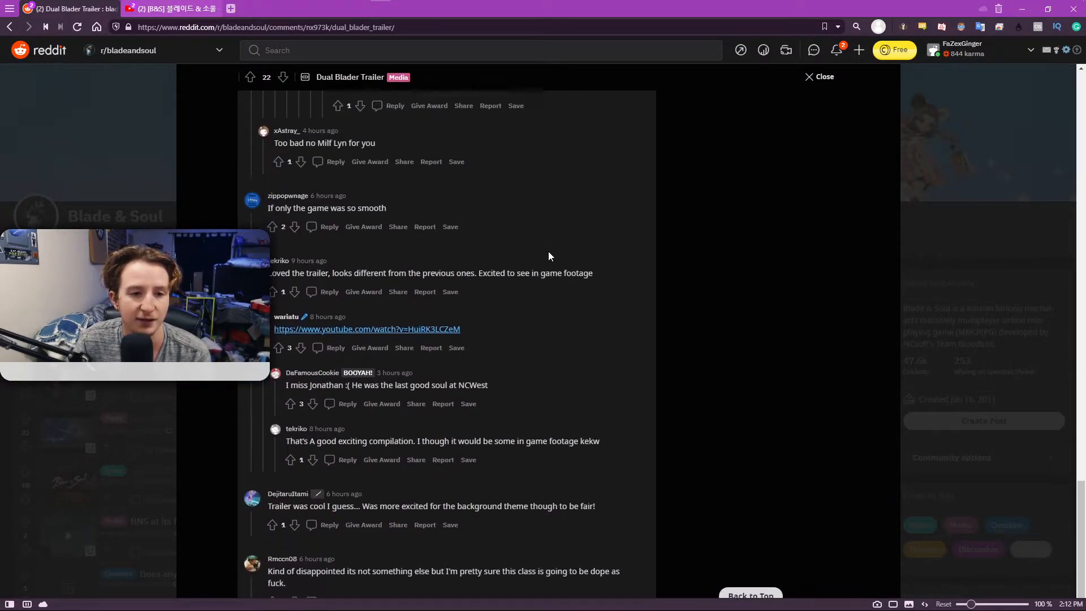
{"action": "scroll", "scroll_direction": "down", "scroll_amount": 3}
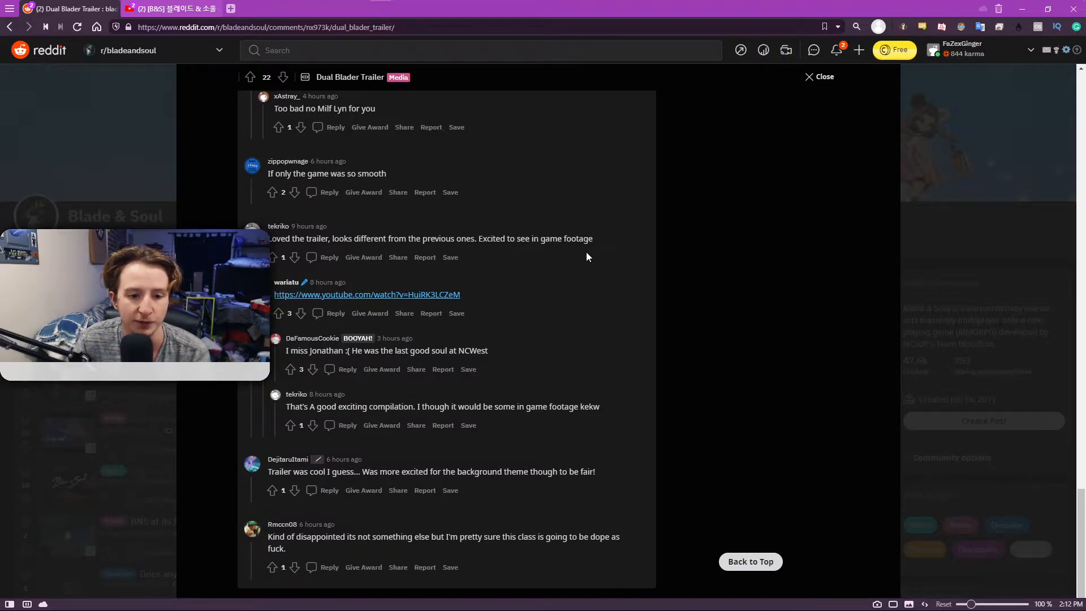
{"action": "mouse_move", "coordinate": [570, 359]}
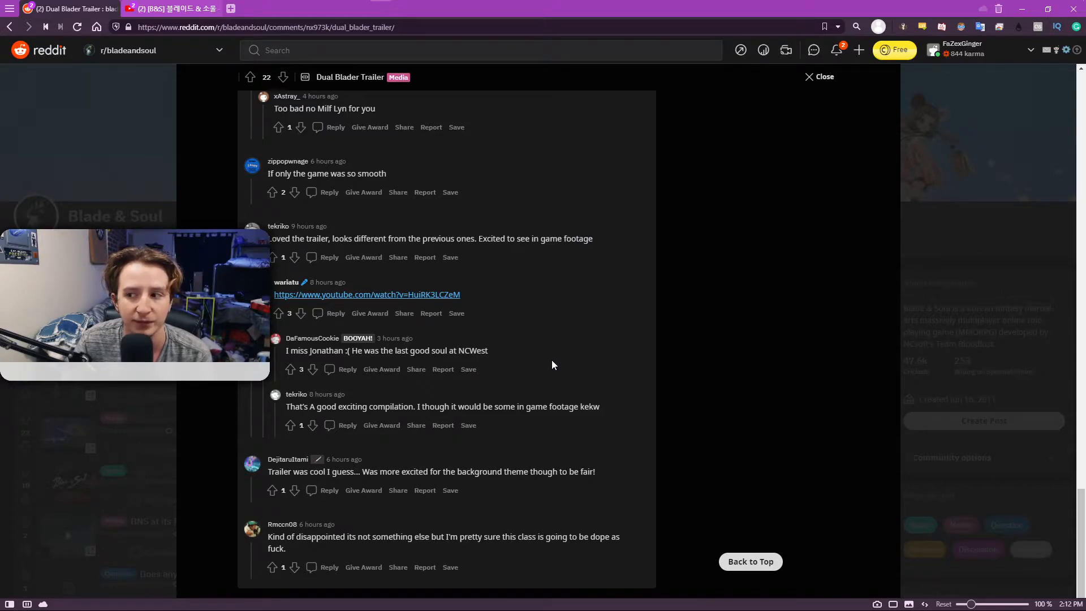
{"action": "mouse_move", "coordinate": [494, 378]}
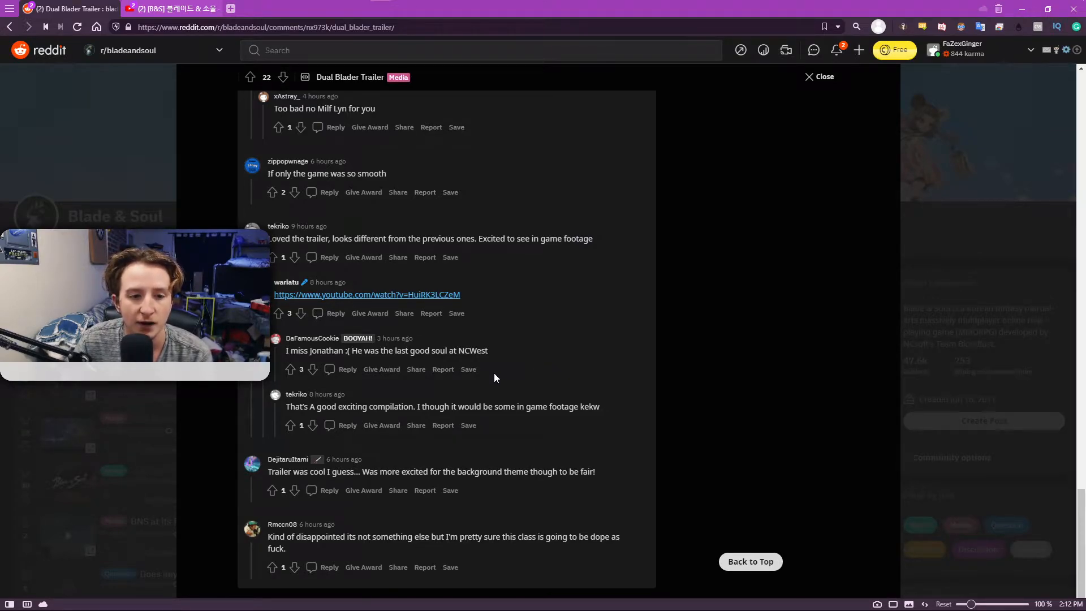
{"action": "scroll", "scroll_direction": "up", "scroll_amount": 3}
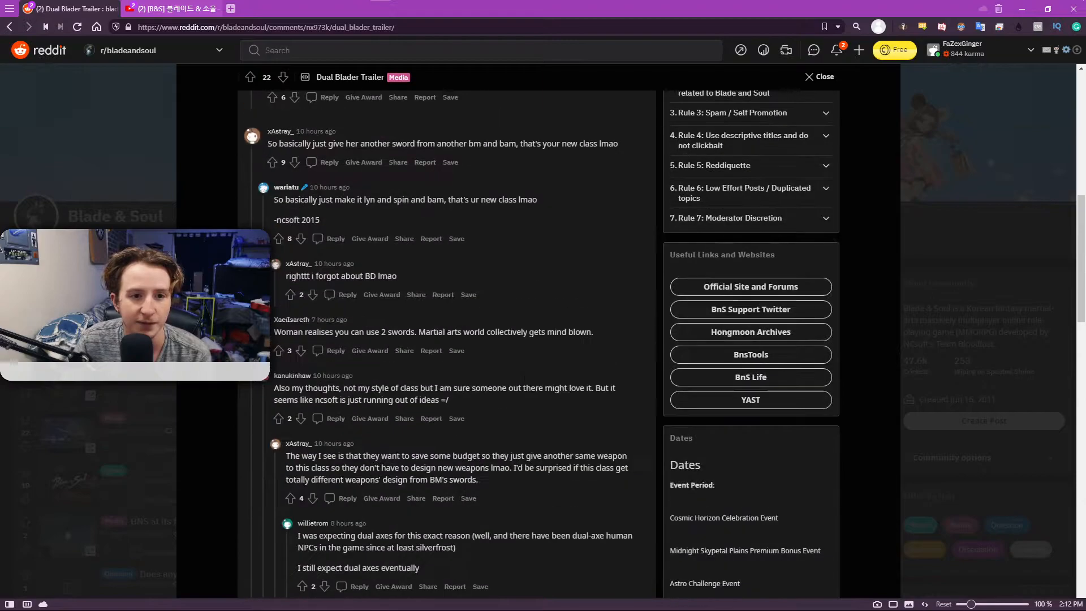
{"action": "scroll", "scroll_direction": "up", "scroll_amount": 3}
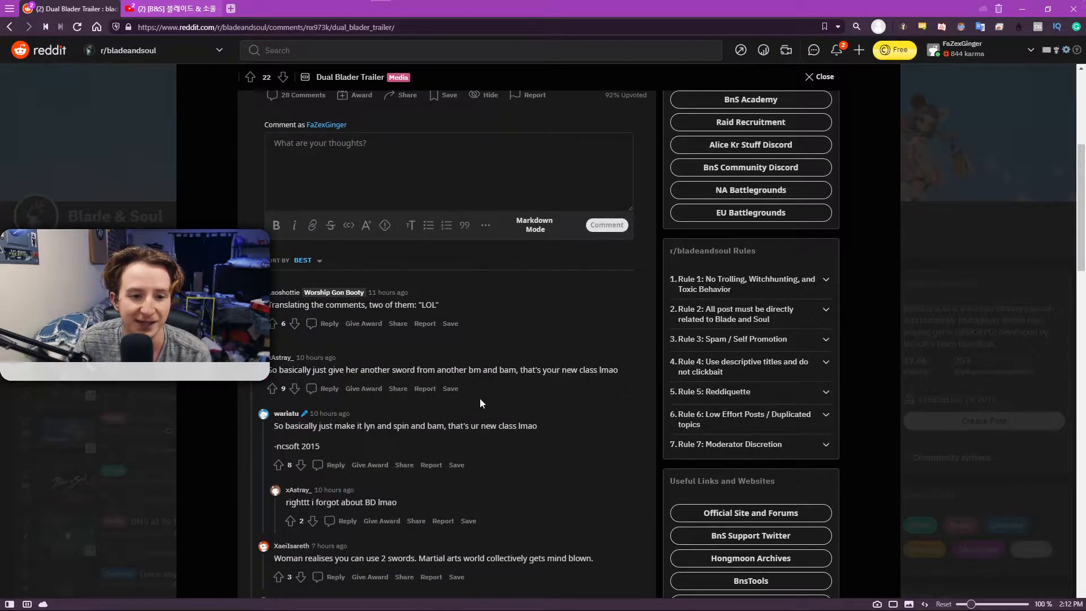
{"action": "scroll", "scroll_direction": "down", "scroll_amount": 3}
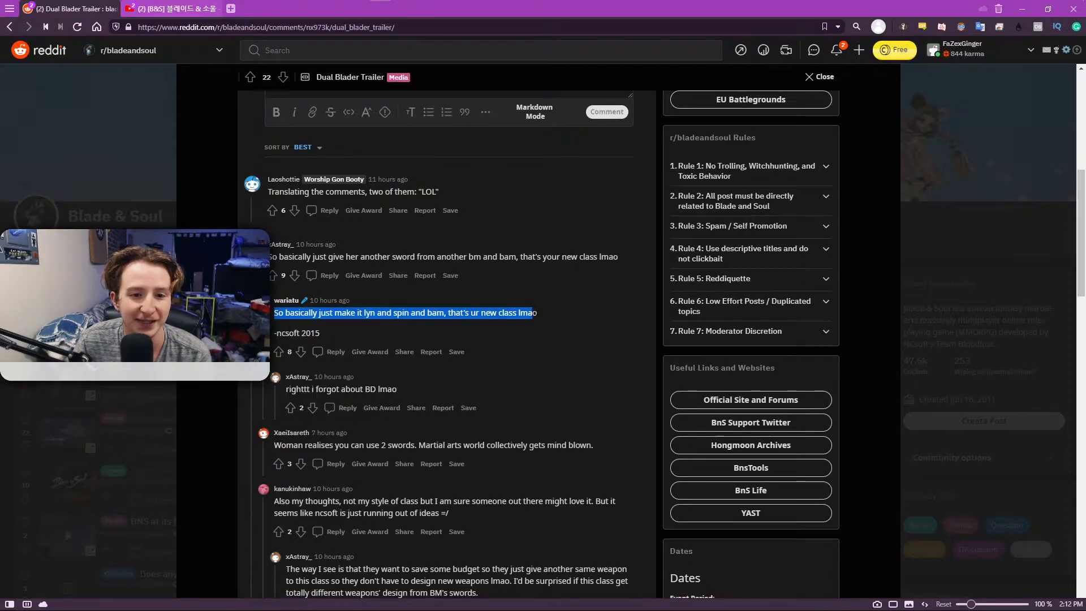
{"action": "left_click", "coordinate": [407, 338]}
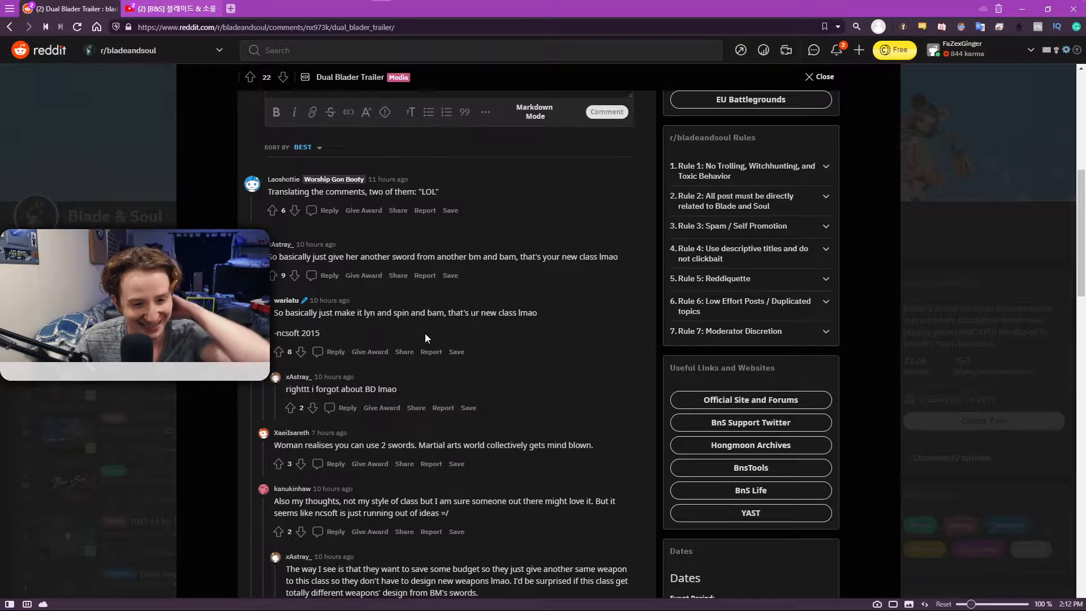
{"action": "mouse_move", "coordinate": [280, 329]}
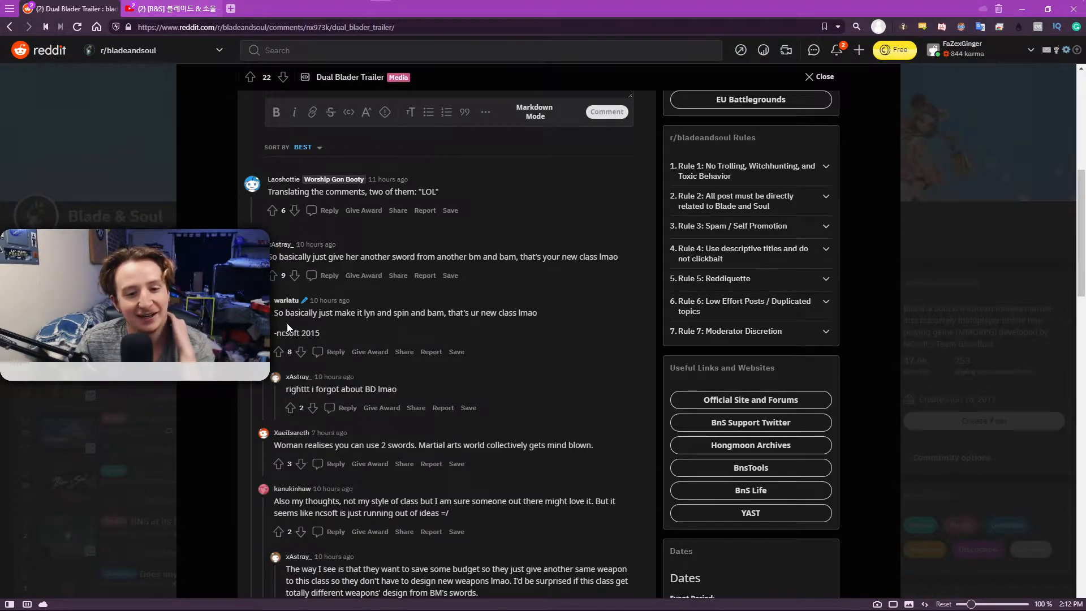
{"action": "scroll", "scroll_direction": "down", "scroll_amount": 3}
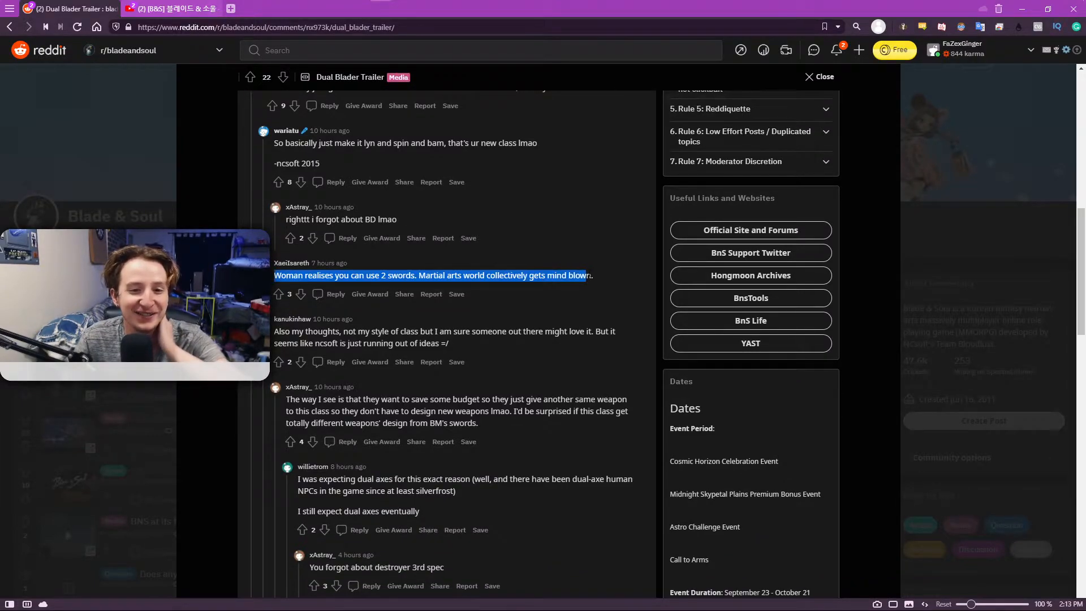
{"action": "left_click", "coordinate": [588, 303]}
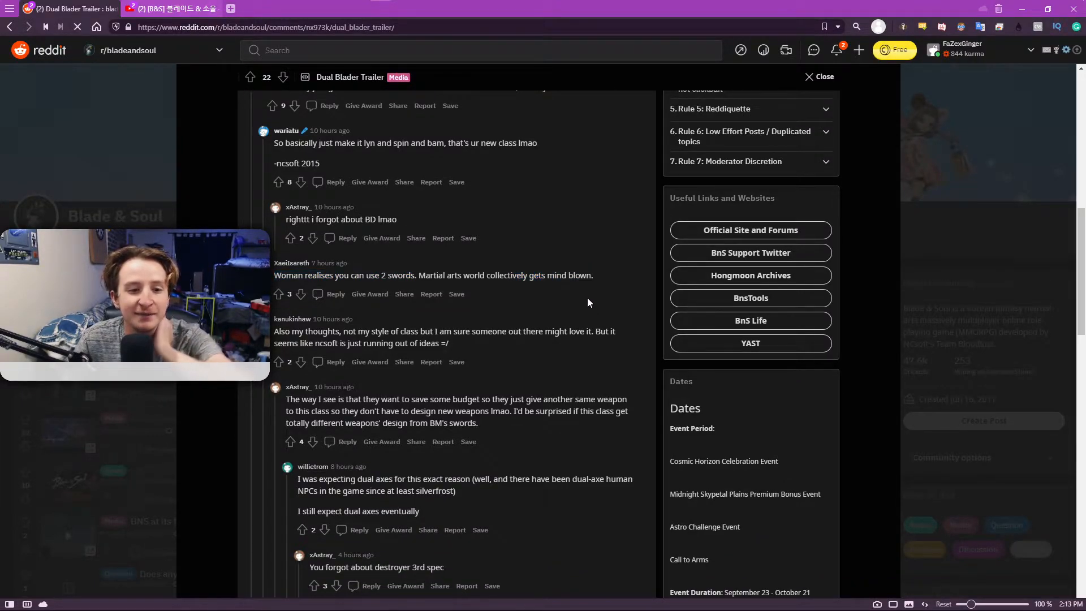
{"action": "mouse_move", "coordinate": [601, 263]}
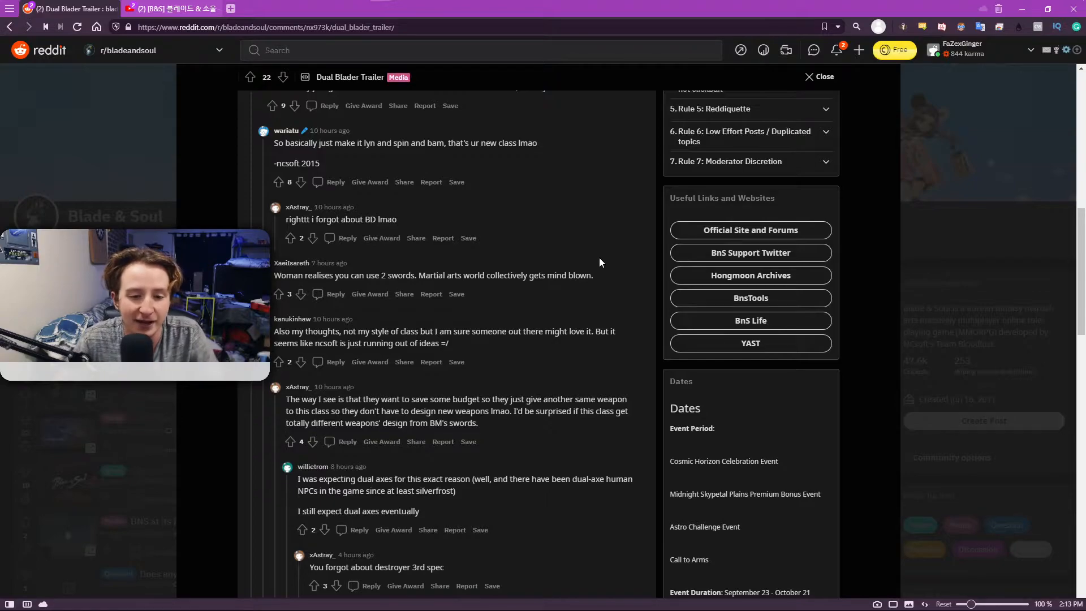
- Read the remaining comments to the bottom of the thread and scroll back up
{"action": "scroll", "scroll_direction": "down", "scroll_amount": 3}
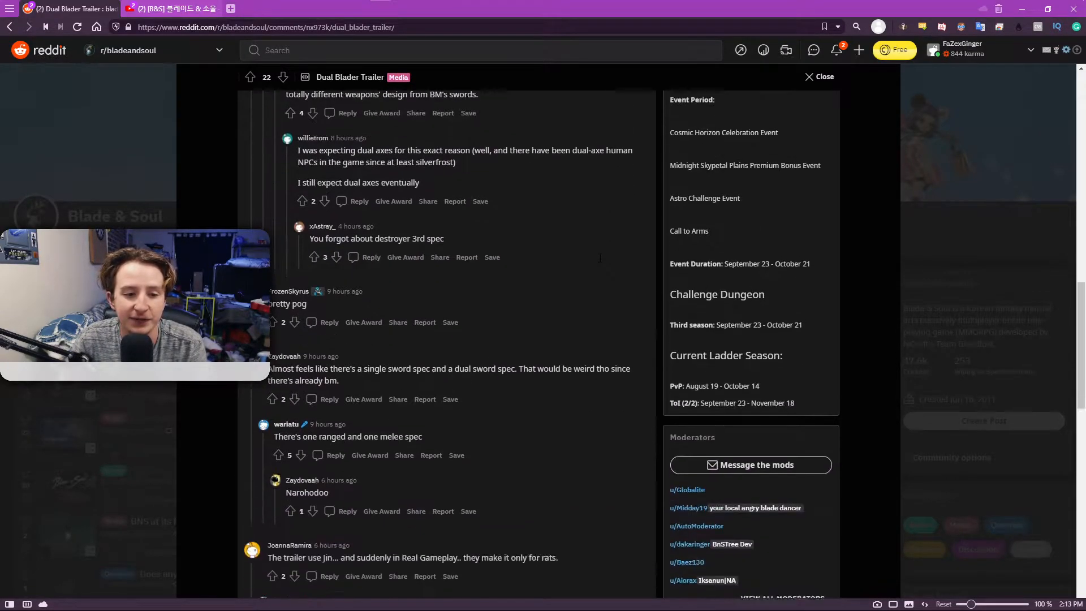
{"action": "scroll", "scroll_direction": "down", "scroll_amount": 3}
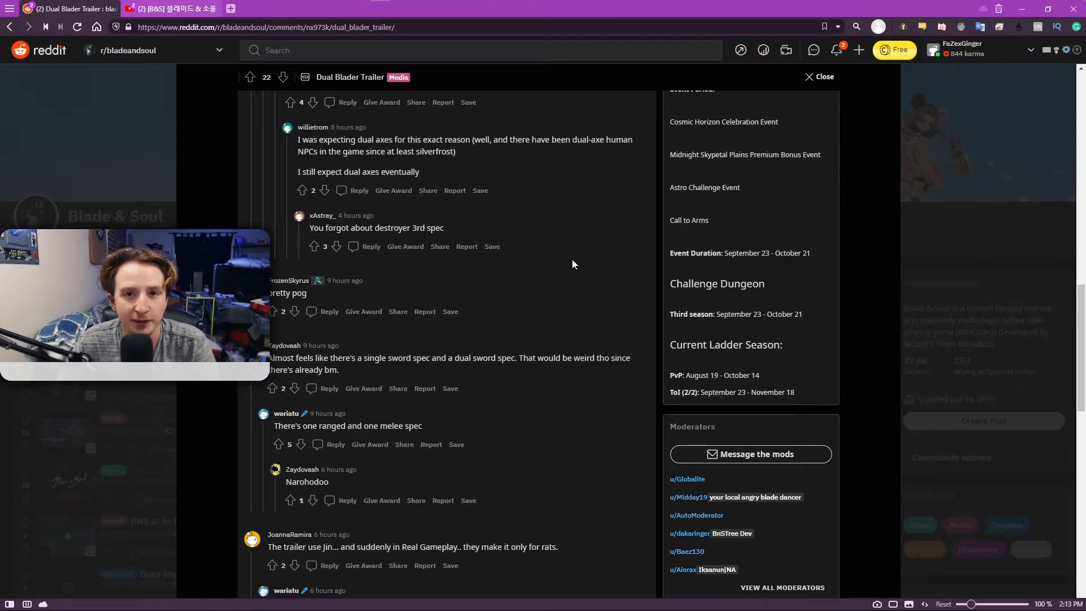
{"action": "mouse_move", "coordinate": [580, 301]}
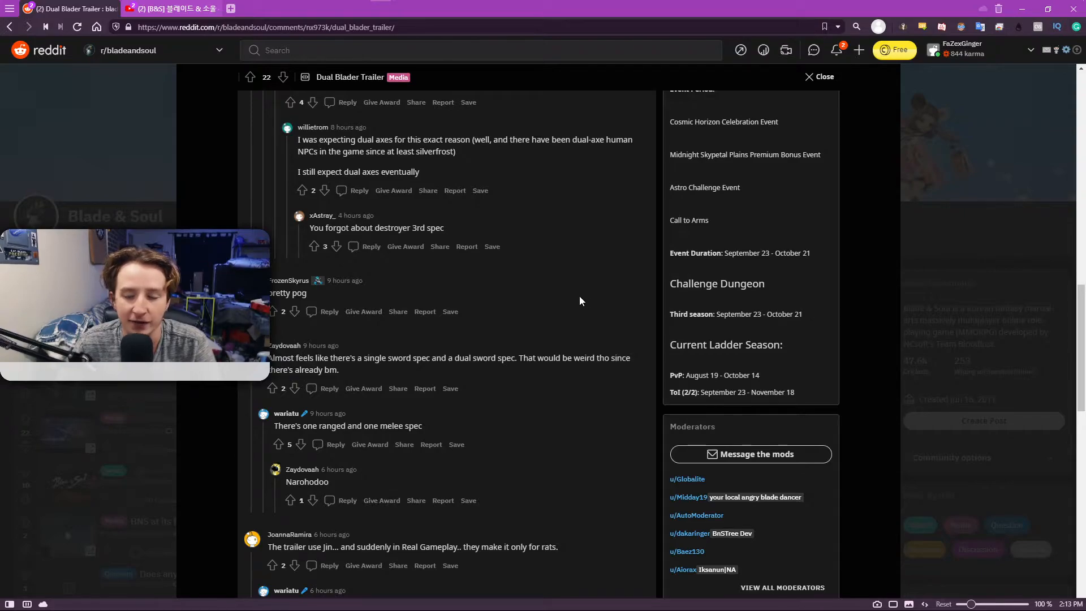
{"action": "mouse_move", "coordinate": [563, 303]}
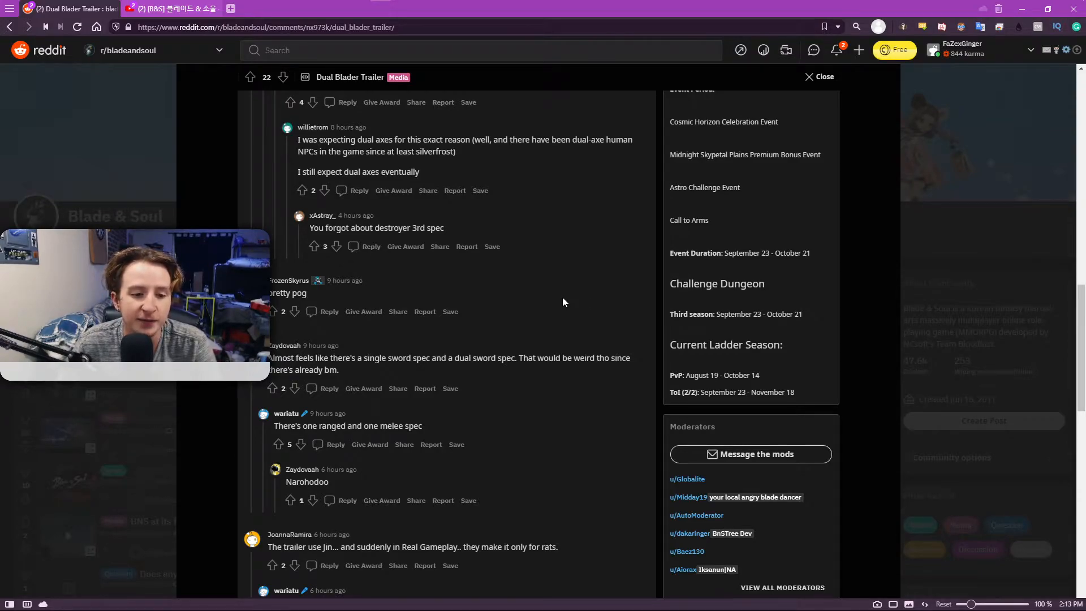
{"action": "scroll", "scroll_direction": "down", "scroll_amount": 3}
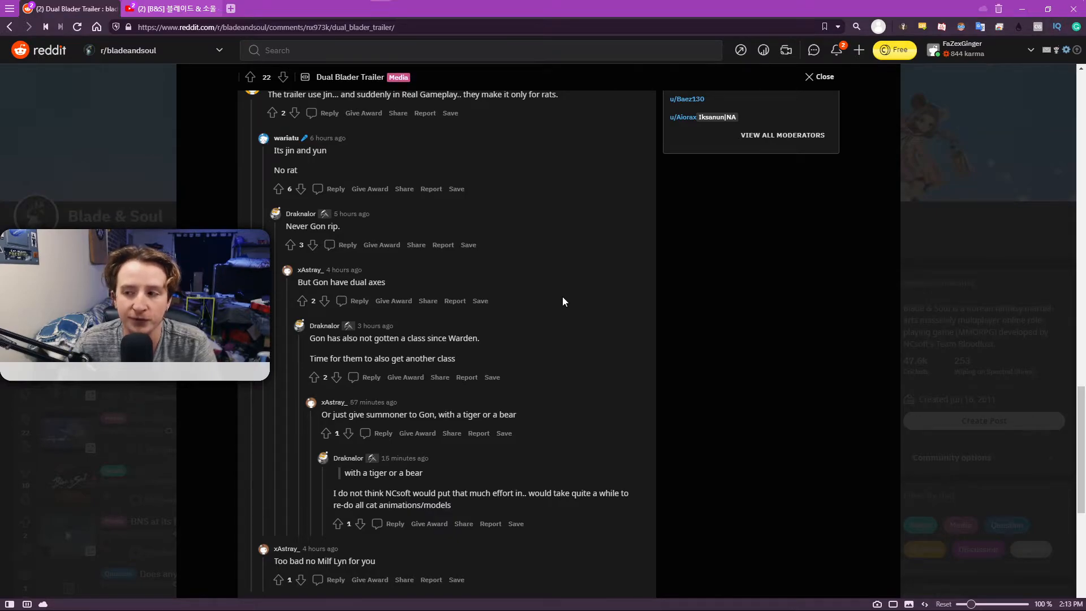
{"action": "mouse_move", "coordinate": [526, 286]}
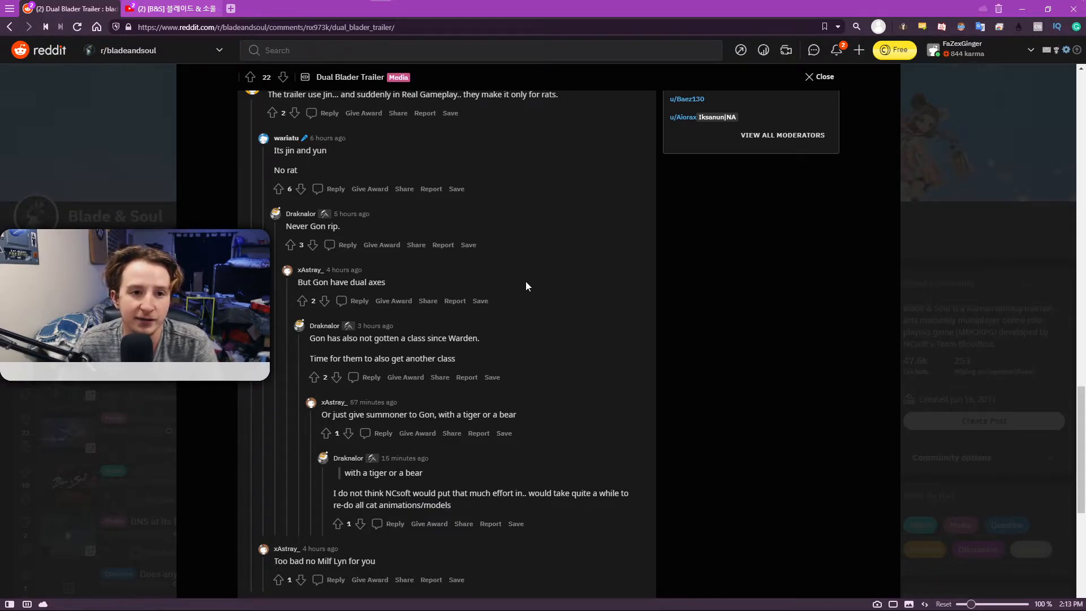
{"action": "scroll", "scroll_direction": "down", "scroll_amount": 3}
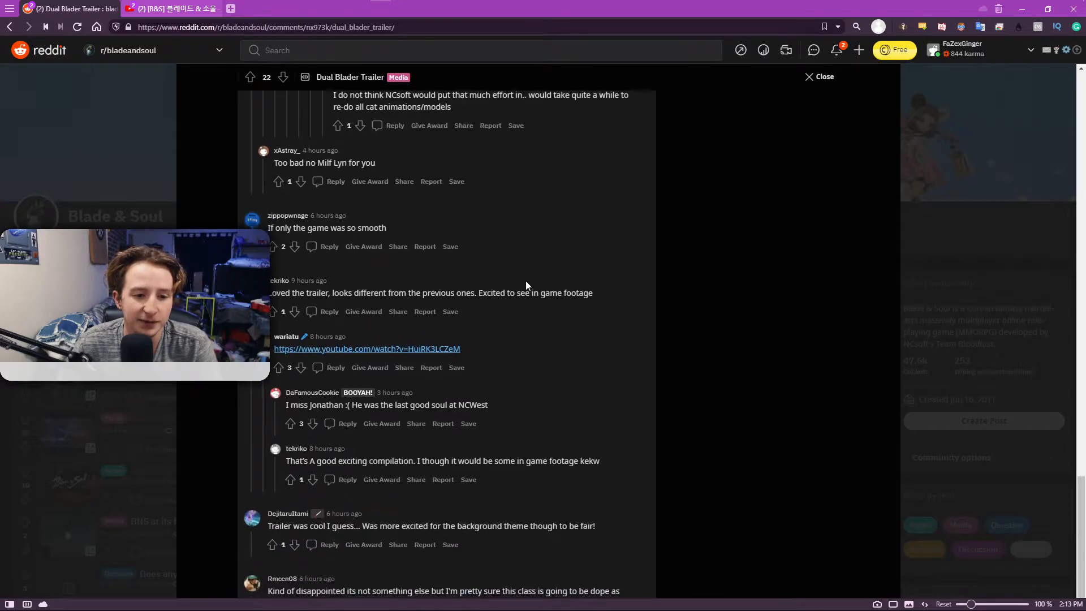
{"action": "scroll", "scroll_direction": "down", "scroll_amount": 3}
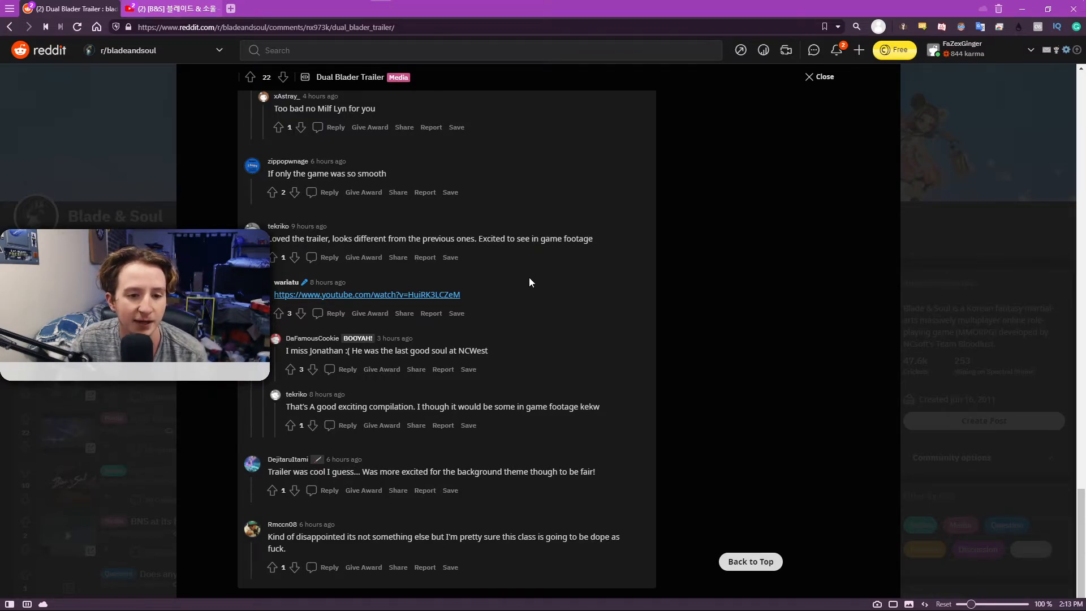
{"action": "scroll", "scroll_direction": "down", "scroll_amount": 3}
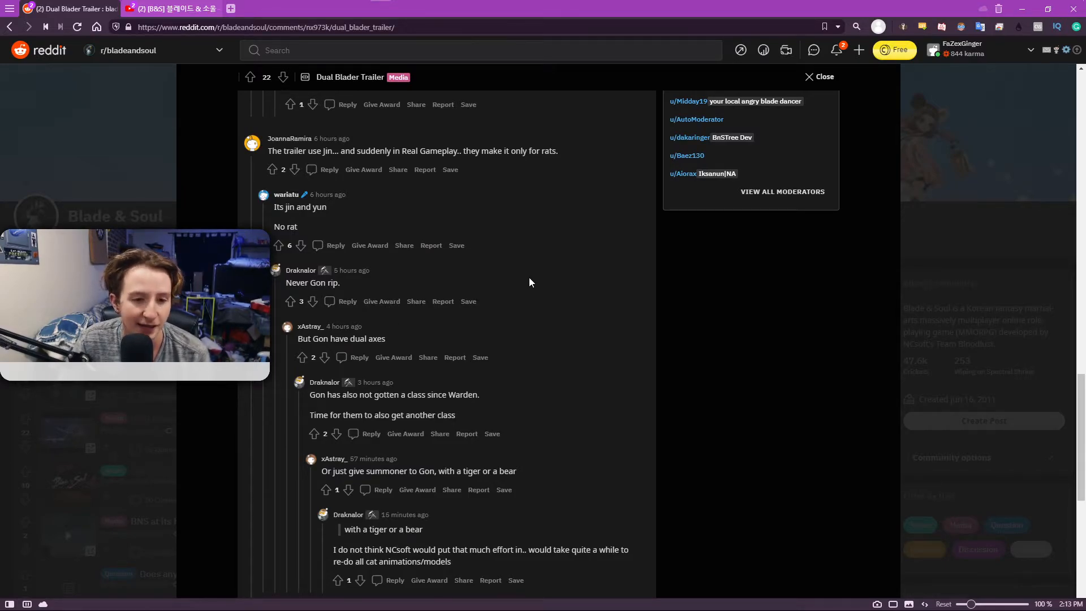
{"action": "scroll", "scroll_direction": "up", "scroll_amount": 3}
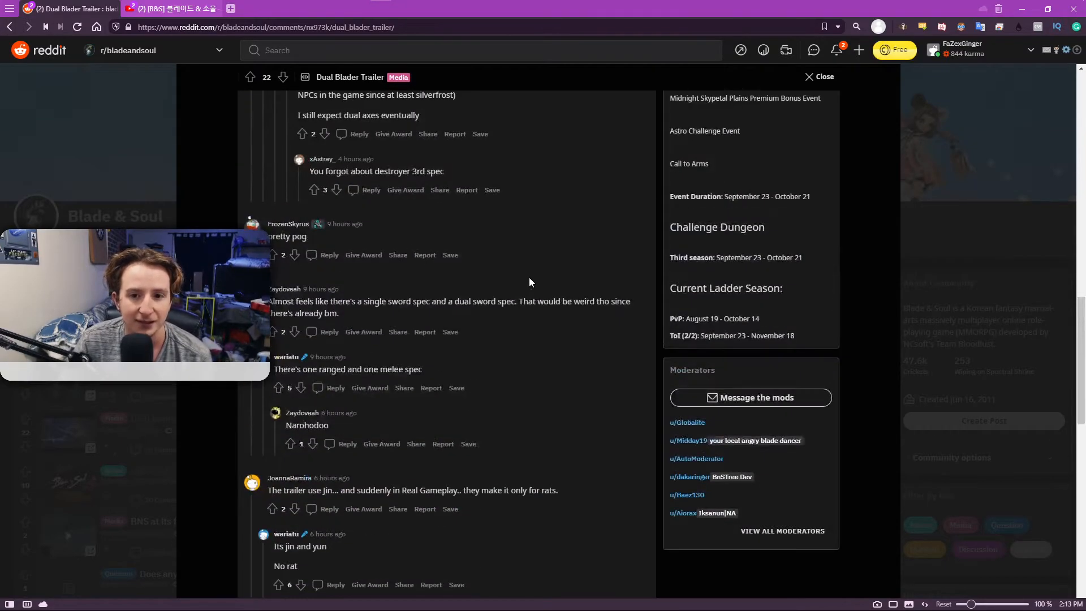
{"action": "scroll", "scroll_direction": "up", "scroll_amount": 3}
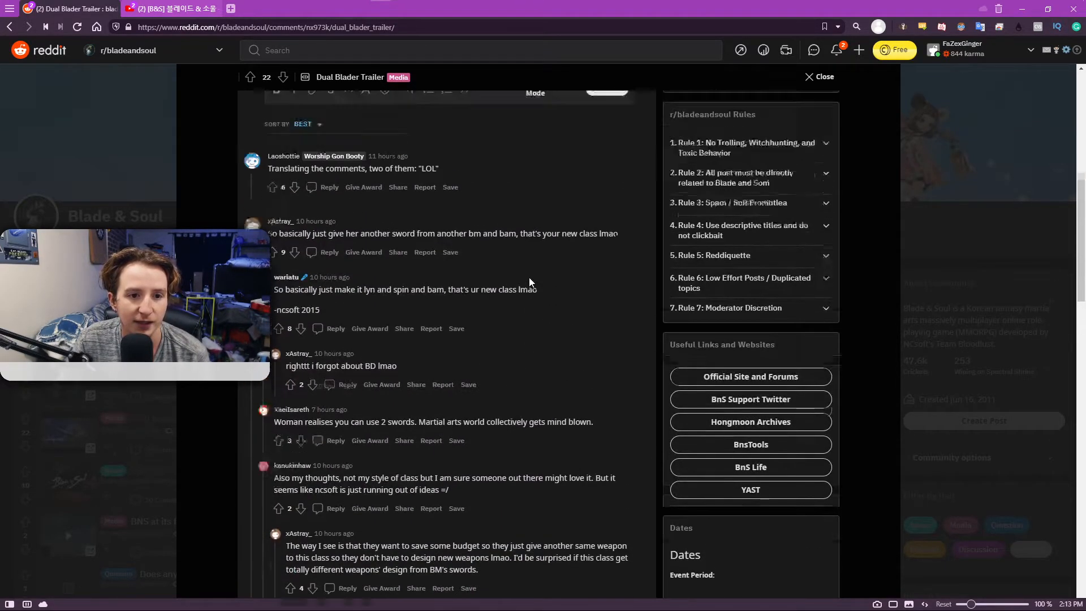
{"action": "scroll", "scroll_direction": "up", "scroll_amount": 3}
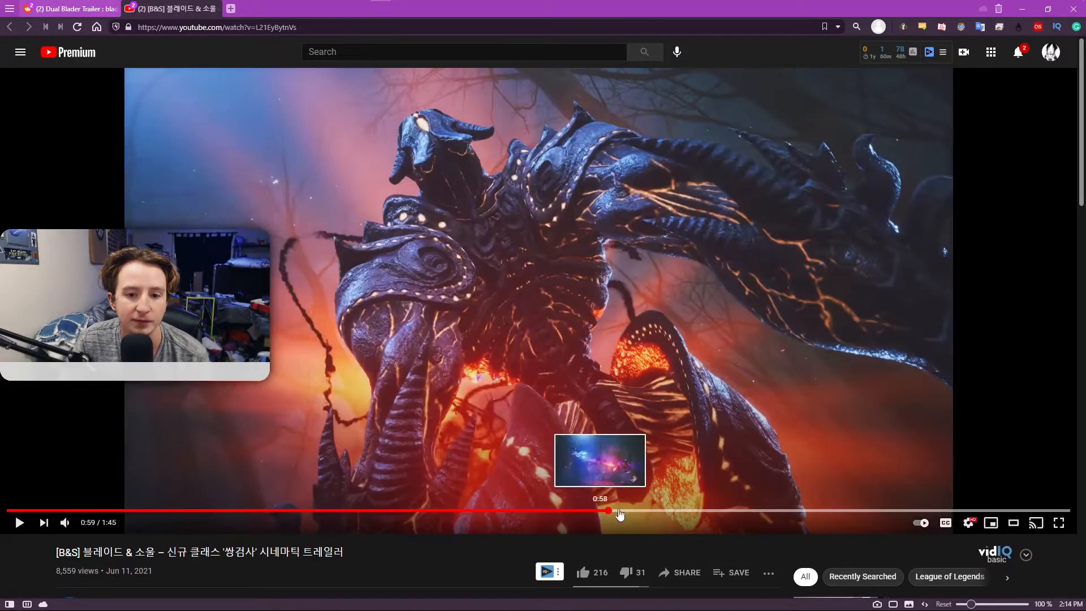
- Scrub the trailer between 1:00, 1:09 and the 0:46 sword reveal, then replay to the 1:42 logo
{"action": "left_click", "coordinate": [609, 511]}
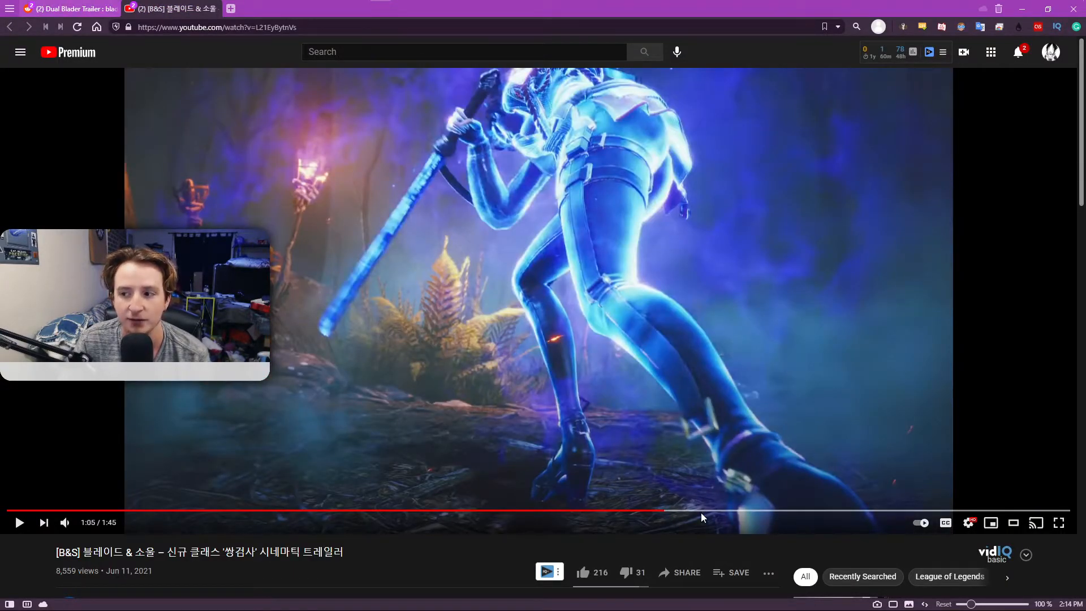
{"action": "mouse_move", "coordinate": [686, 512]}
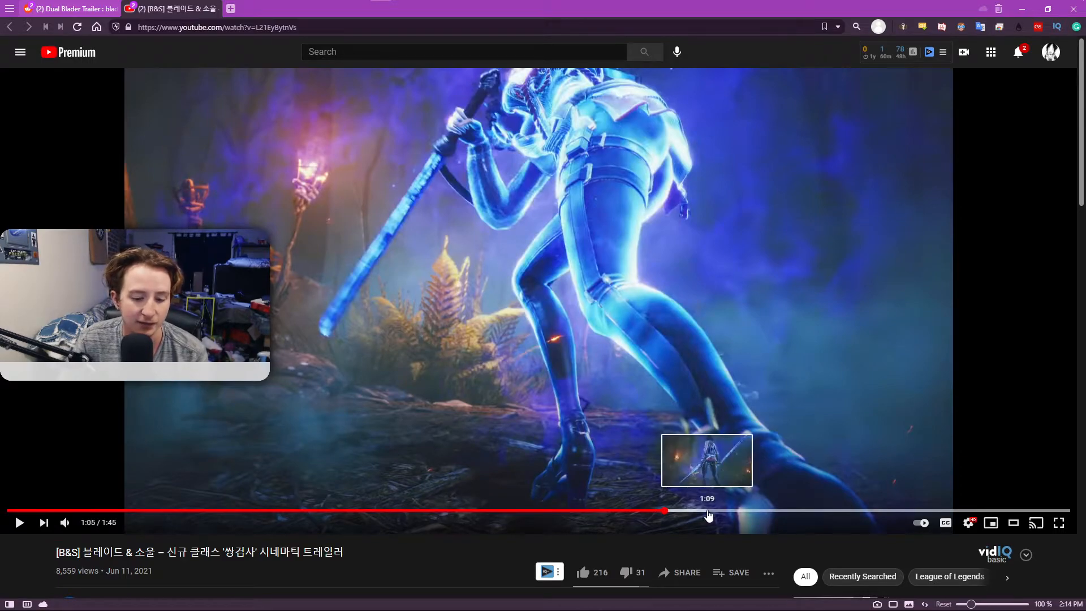
{"action": "left_click", "coordinate": [706, 512]}
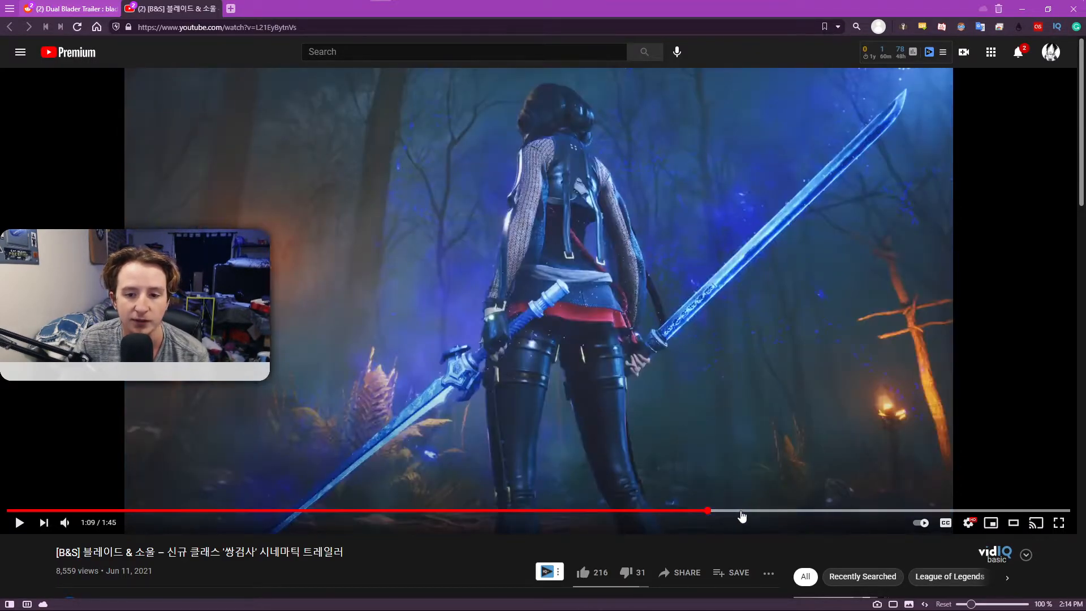
{"action": "left_click", "coordinate": [513, 512]}
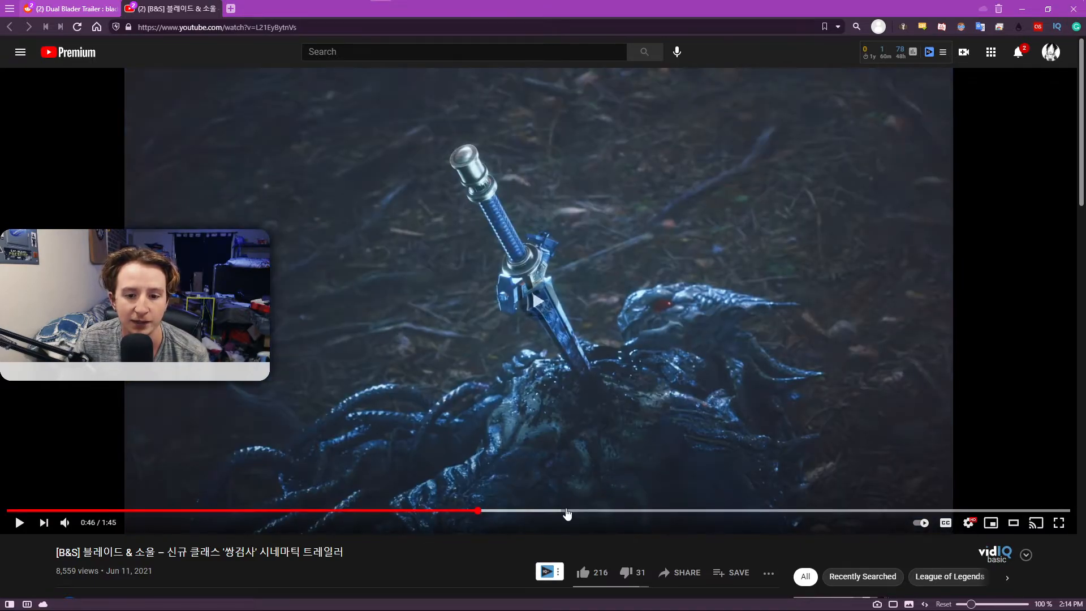
{"action": "left_click", "coordinate": [616, 512]}
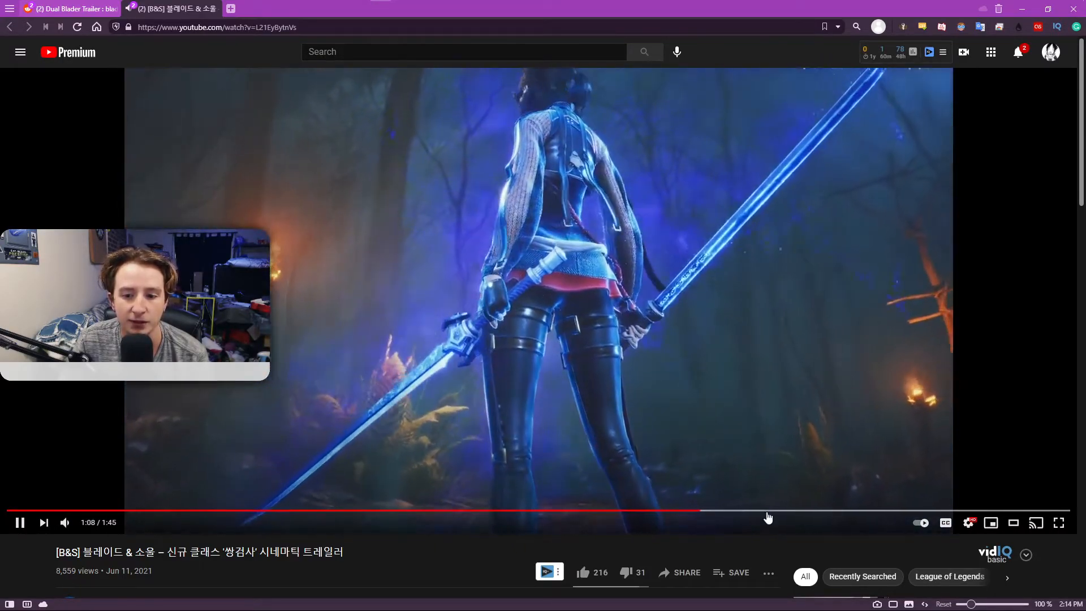
{"action": "left_click", "coordinate": [786, 511]}
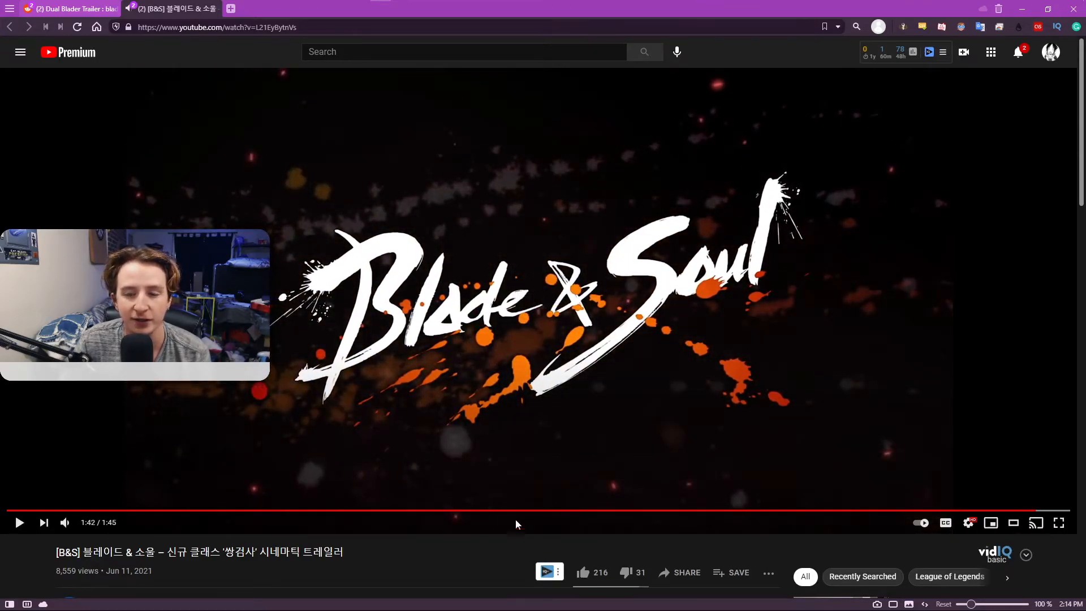
{"action": "mouse_move", "coordinate": [422, 570]}
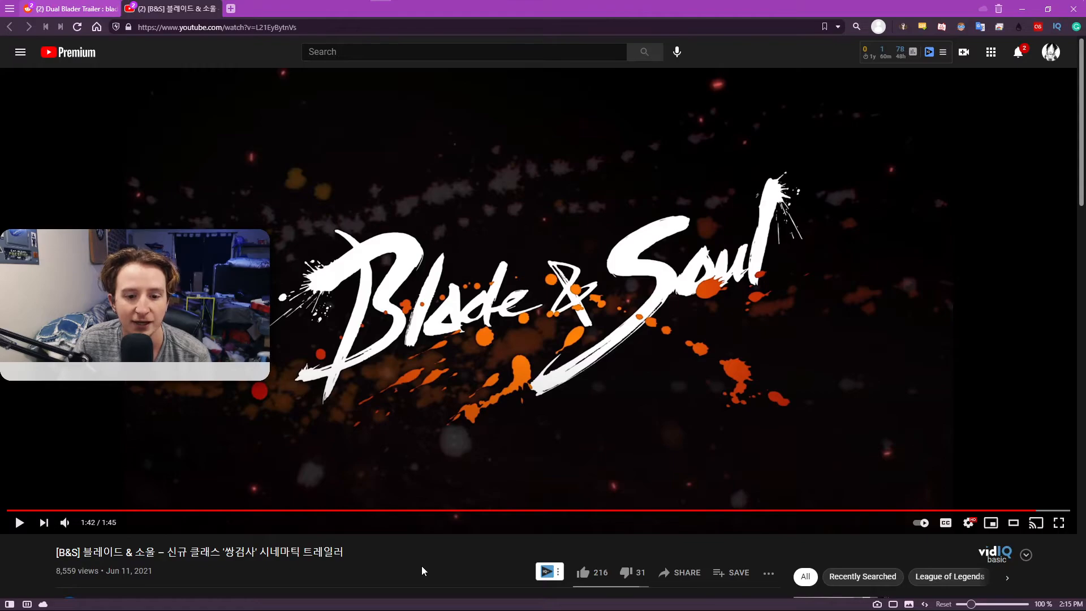
{"action": "mouse_move", "coordinate": [533, 483]}
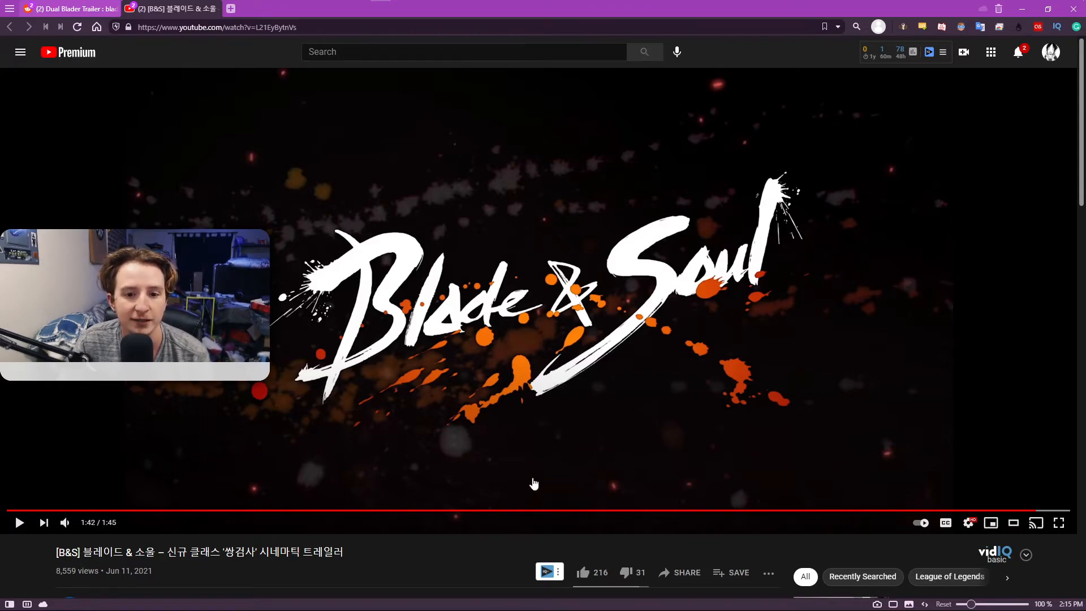
{"action": "mouse_move", "coordinate": [392, 578]}
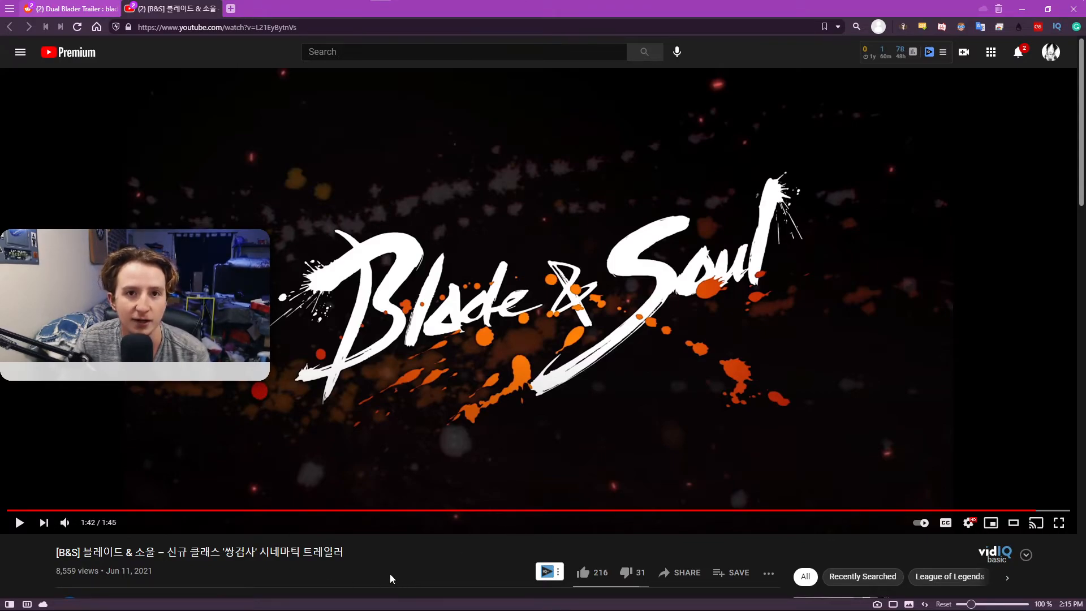